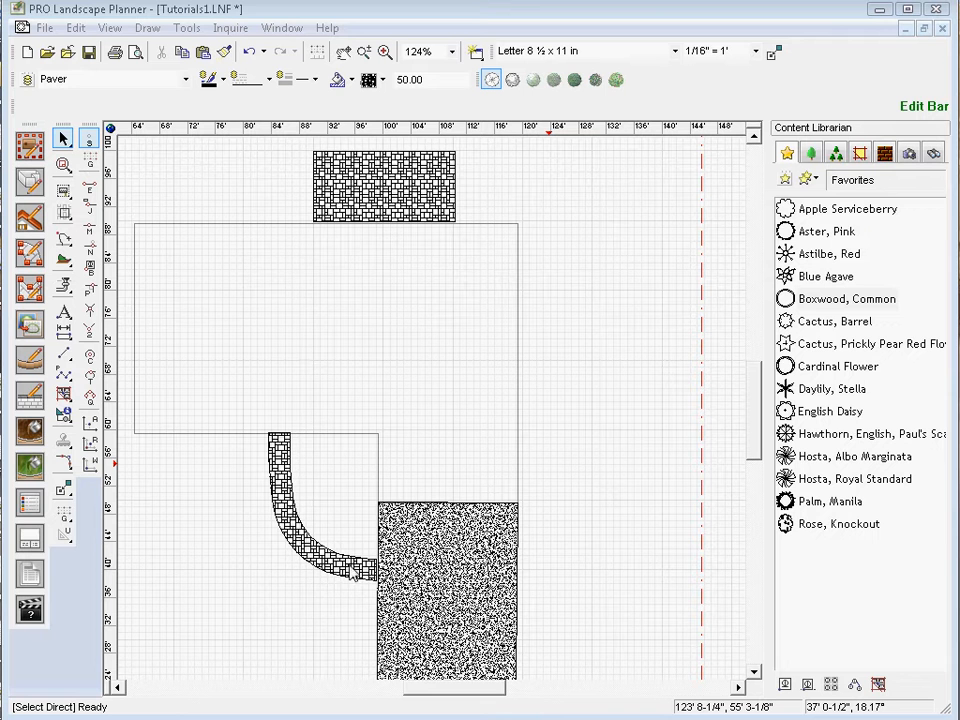
mouse_move(344, 220)
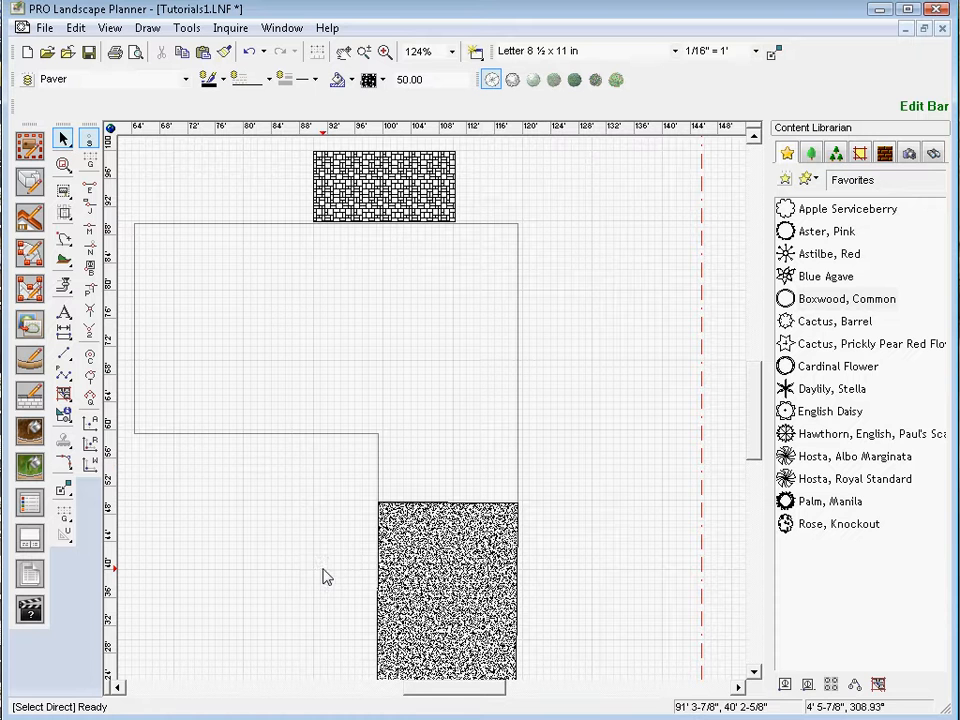
mouse_move(316, 572)
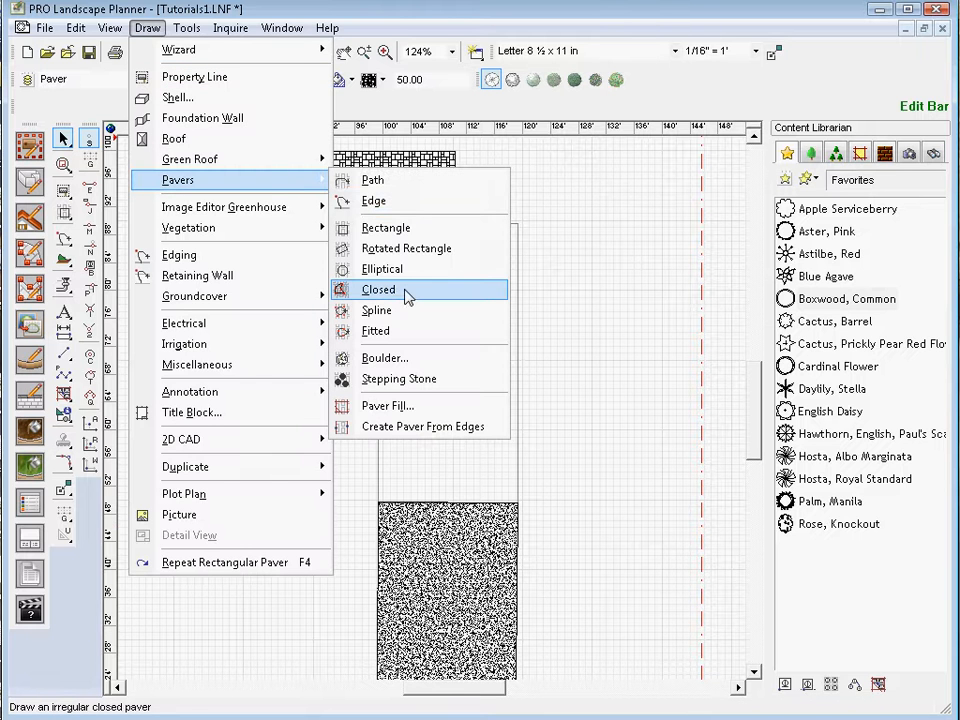
Draw a closed irregular paver whose corners form an L from the upper area to the large paver.
click(380, 288)
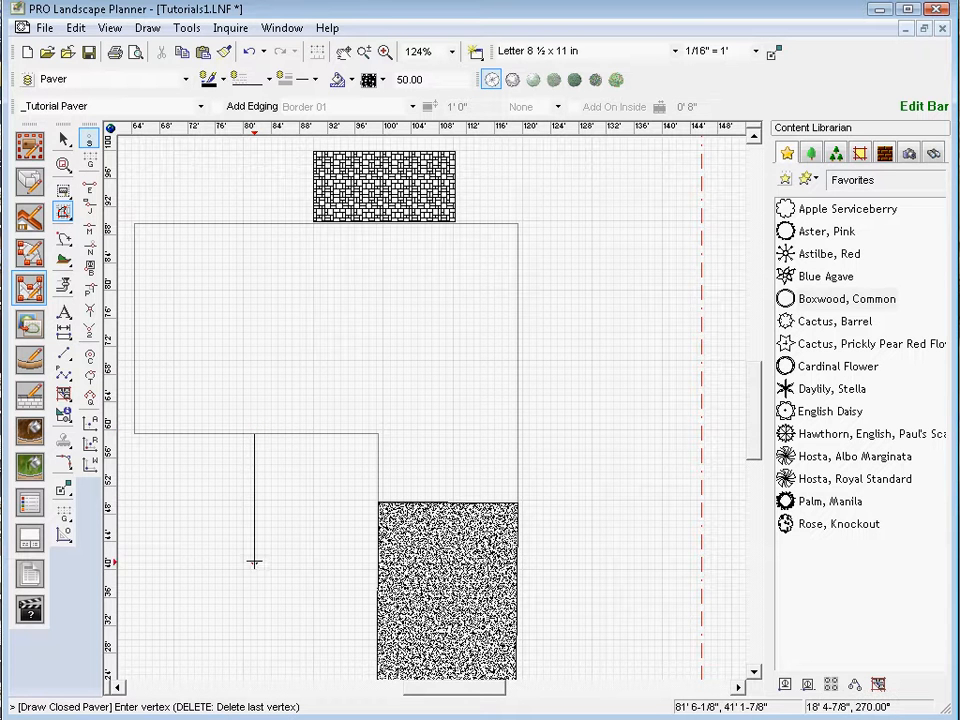
mouse_move(254, 568)
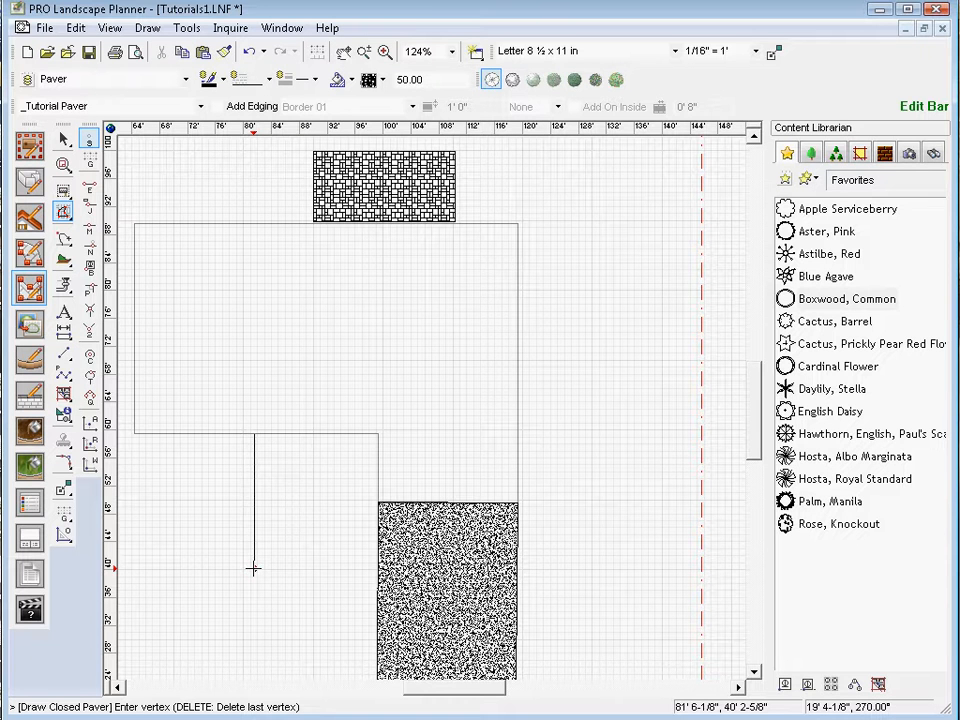
click(336, 570)
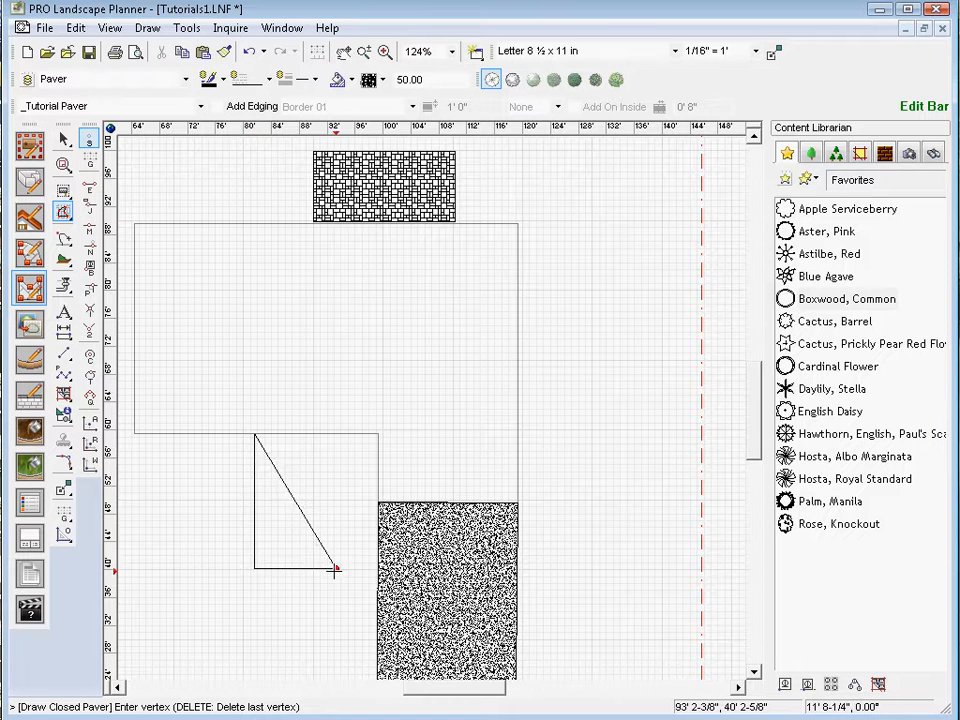
click(378, 572)
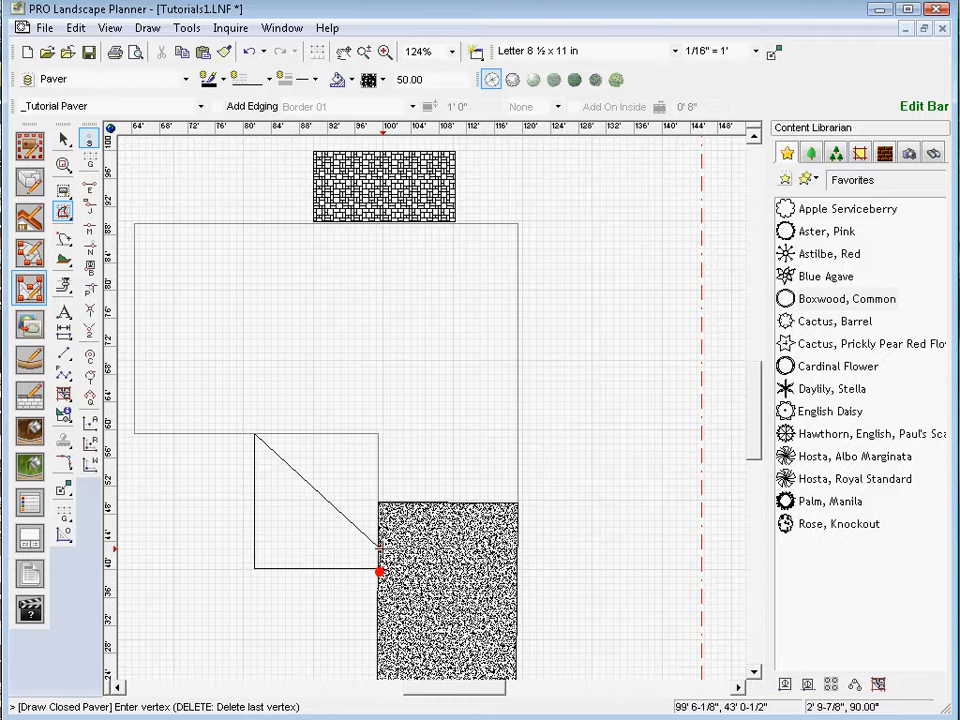
click(296, 550)
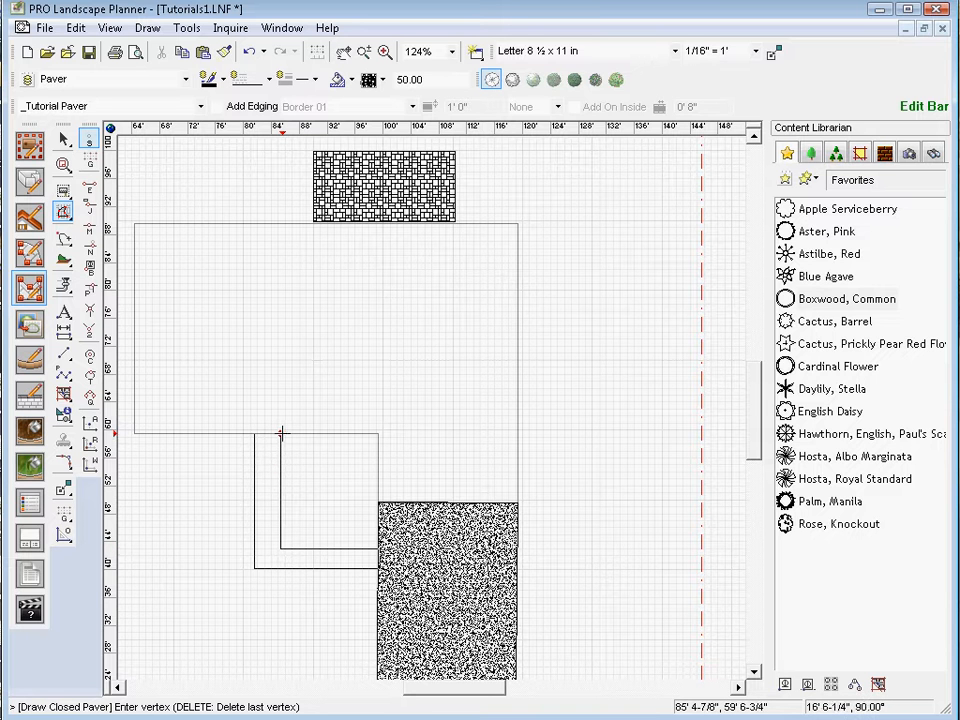
click(280, 432)
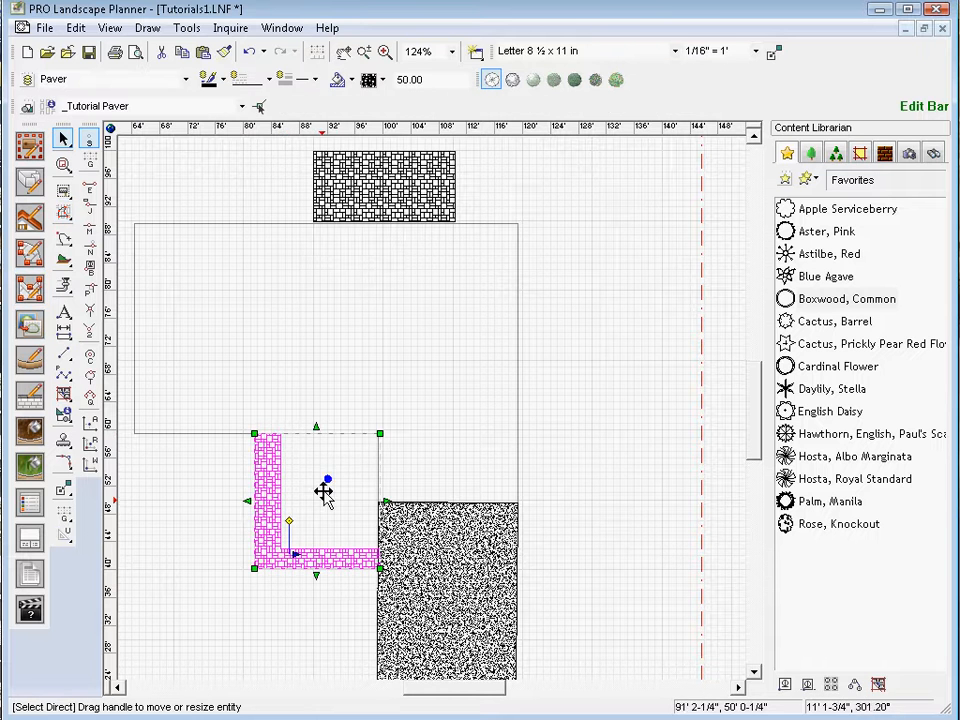
mouse_move(336, 584)
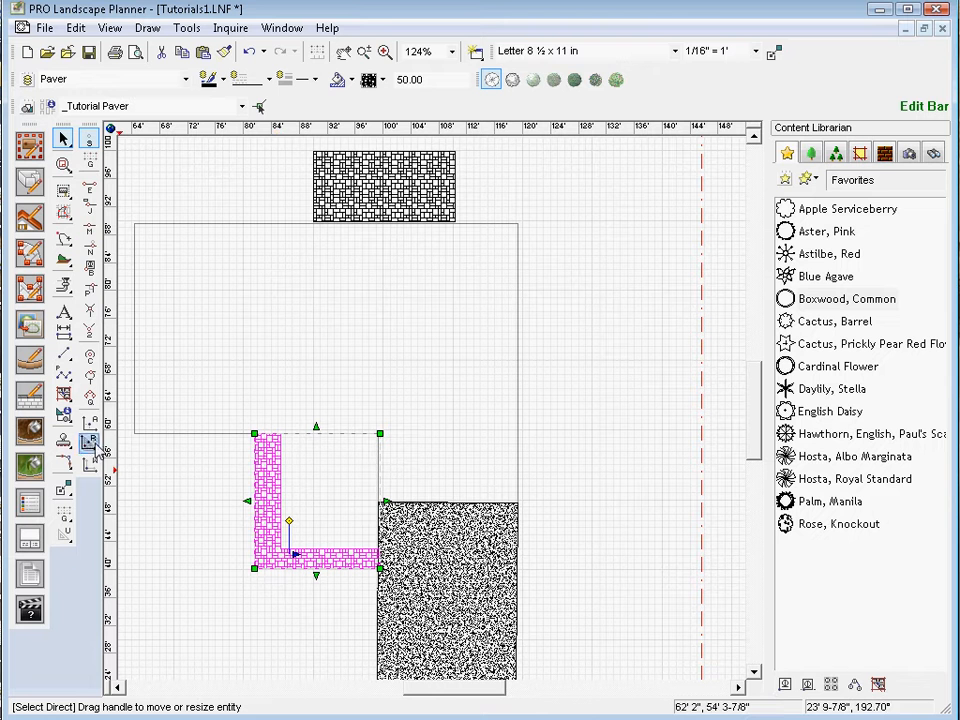
mouse_move(64, 464)
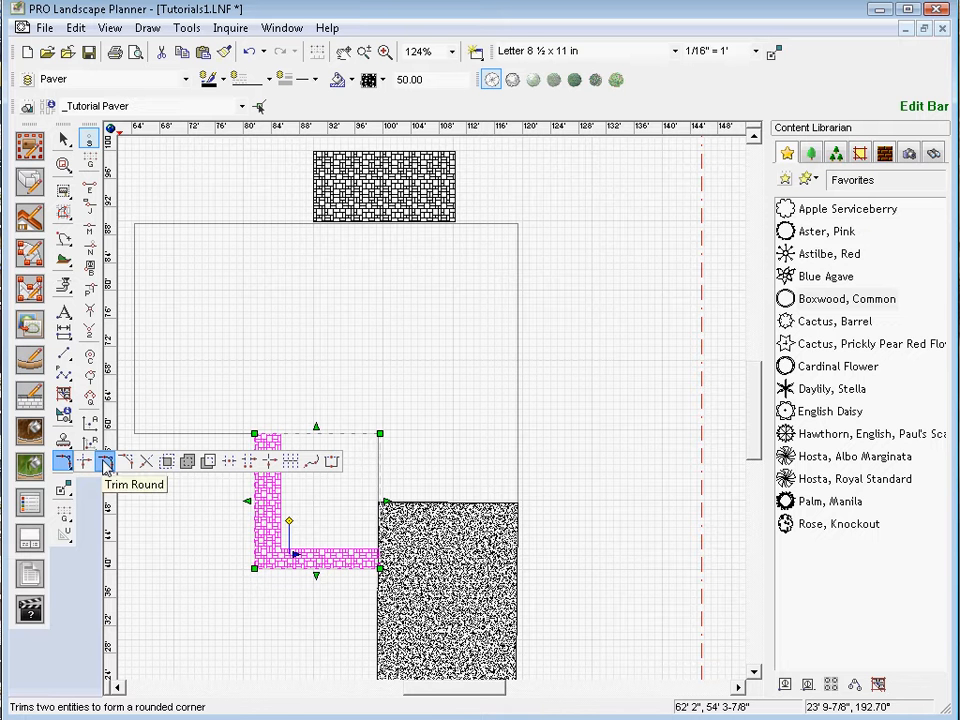
Trim-round the walkway's inner corner by picking its inner vertical and bottom edges.
click(104, 460)
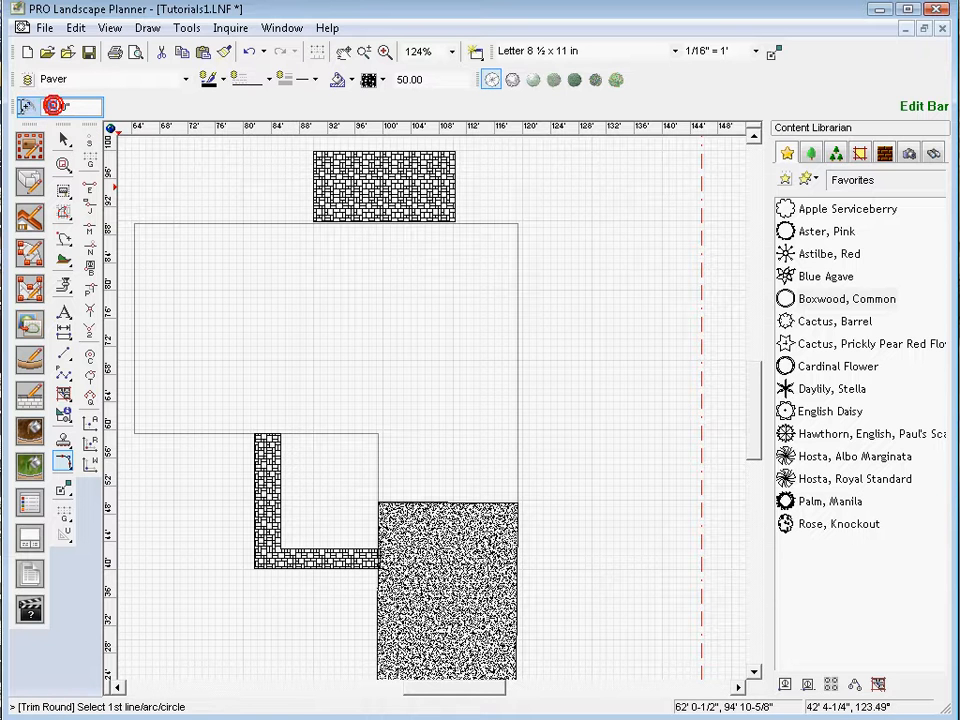
click(60, 108)
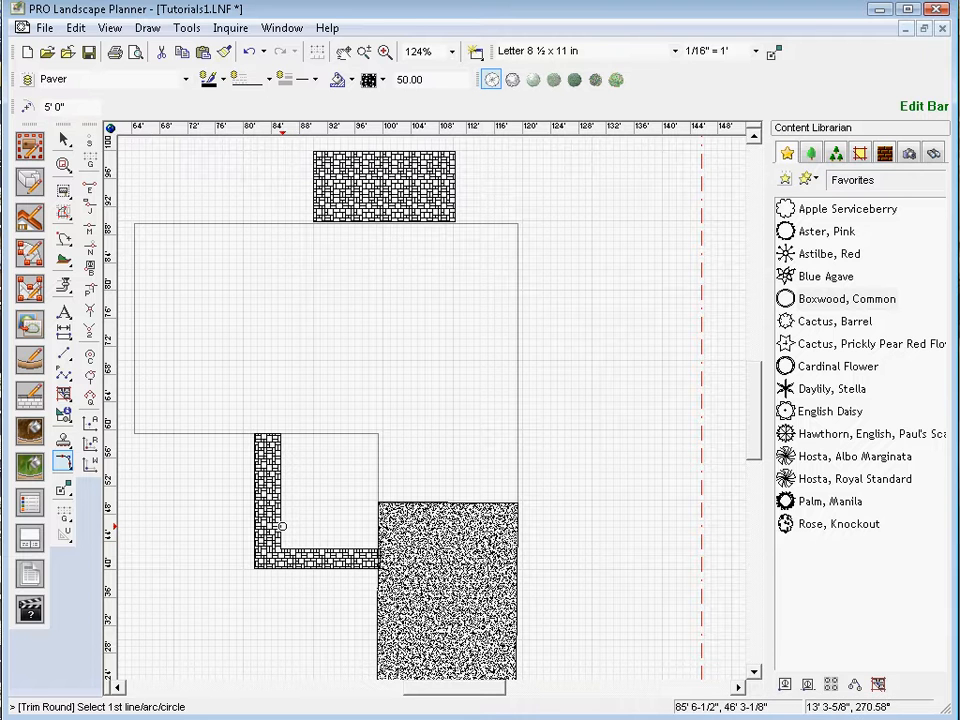
click(280, 490)
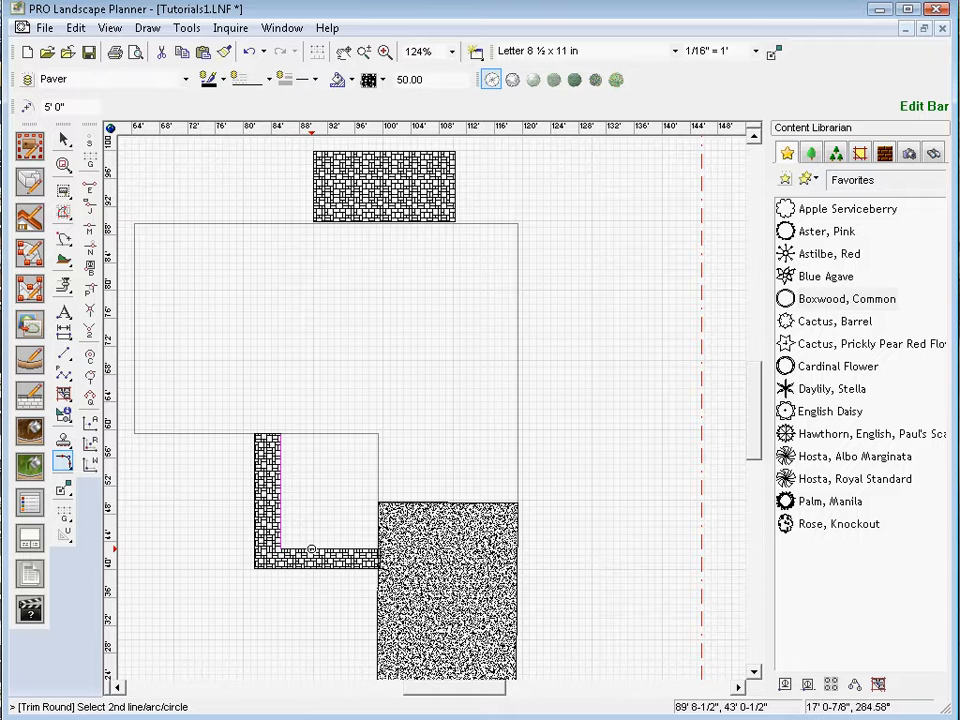
click(310, 550)
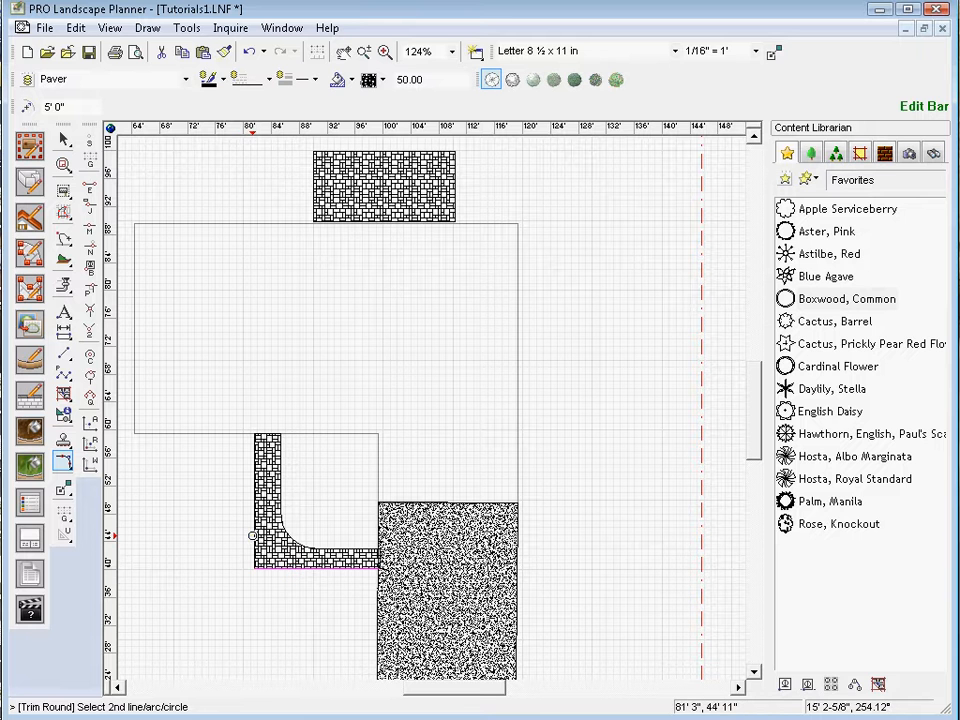
Select the rounded walkway and bring up its actions to delete it.
click(252, 536)
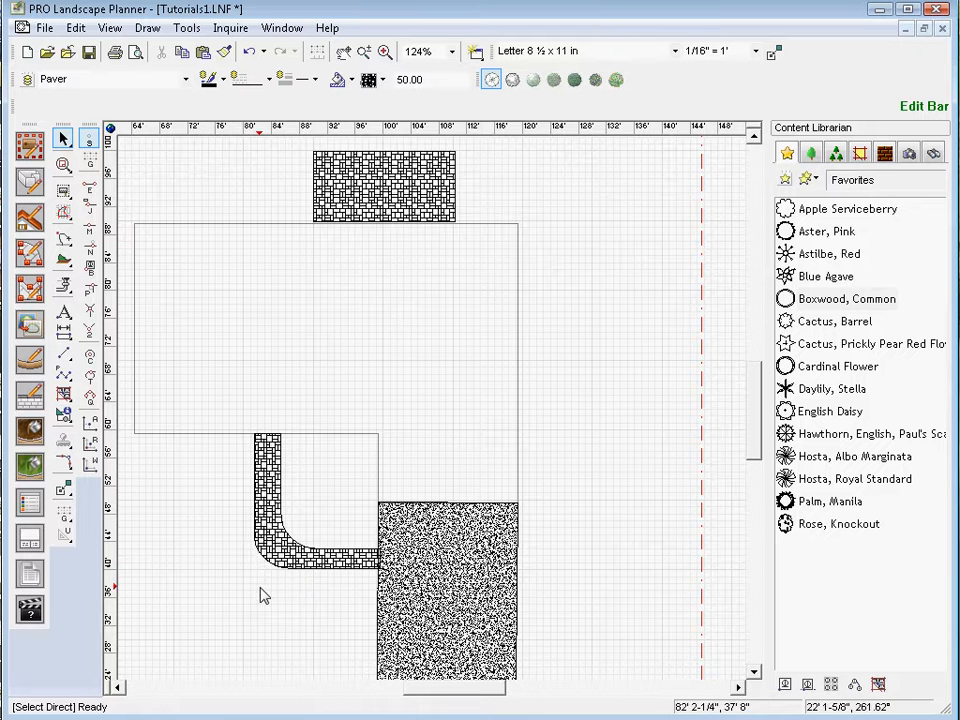
right_click(220, 540)
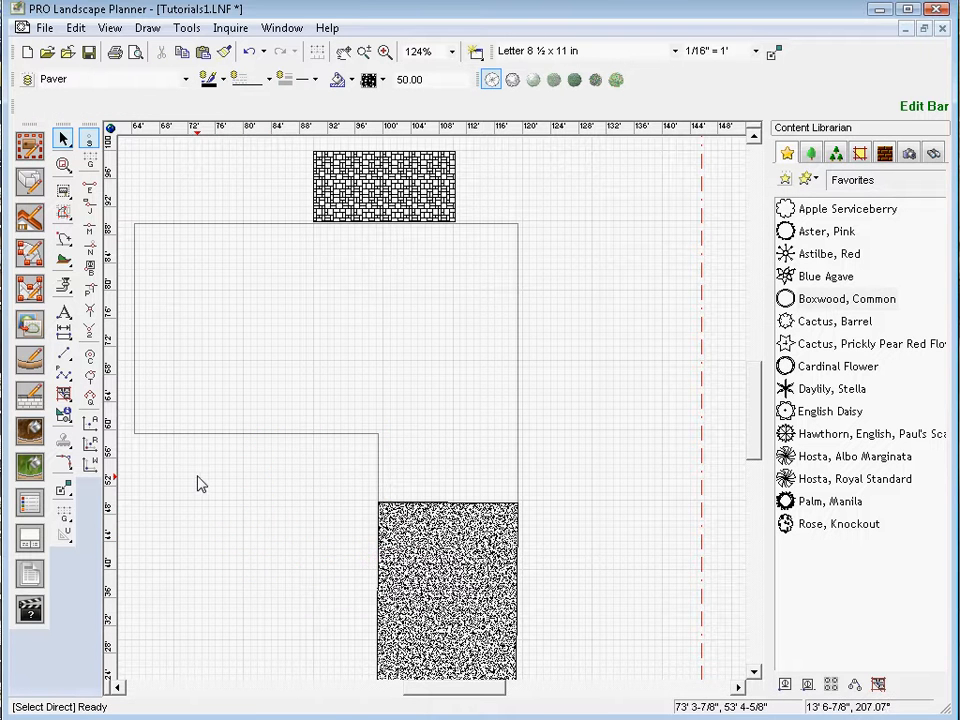
mouse_move(128, 336)
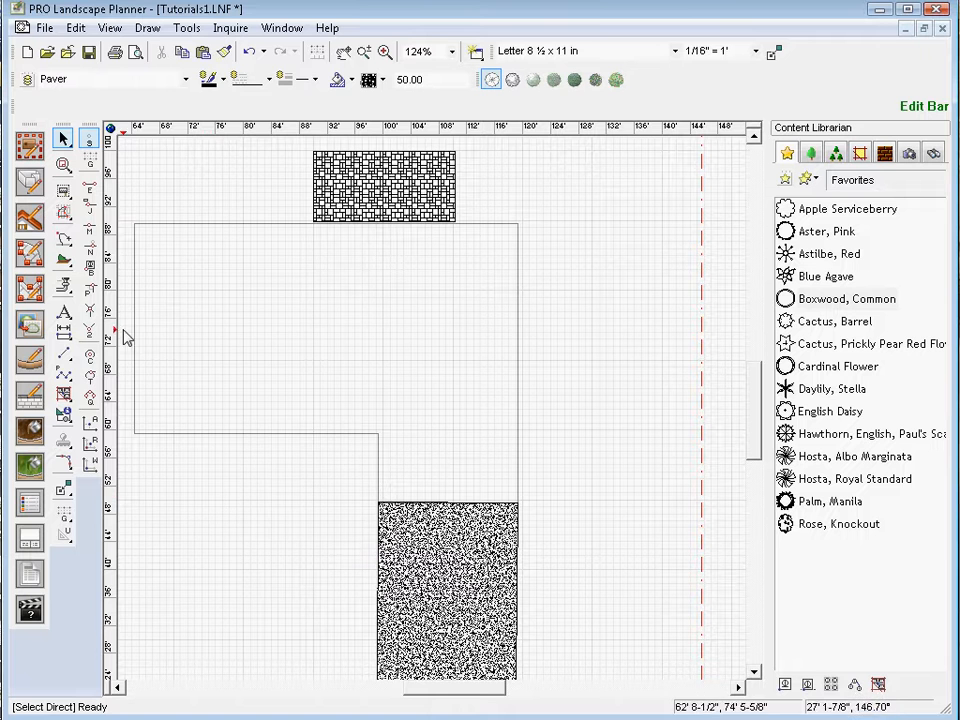
Draw a narrow rectangular paver strip below the upper area and stretch its end onto the large paver.
click(148, 28)
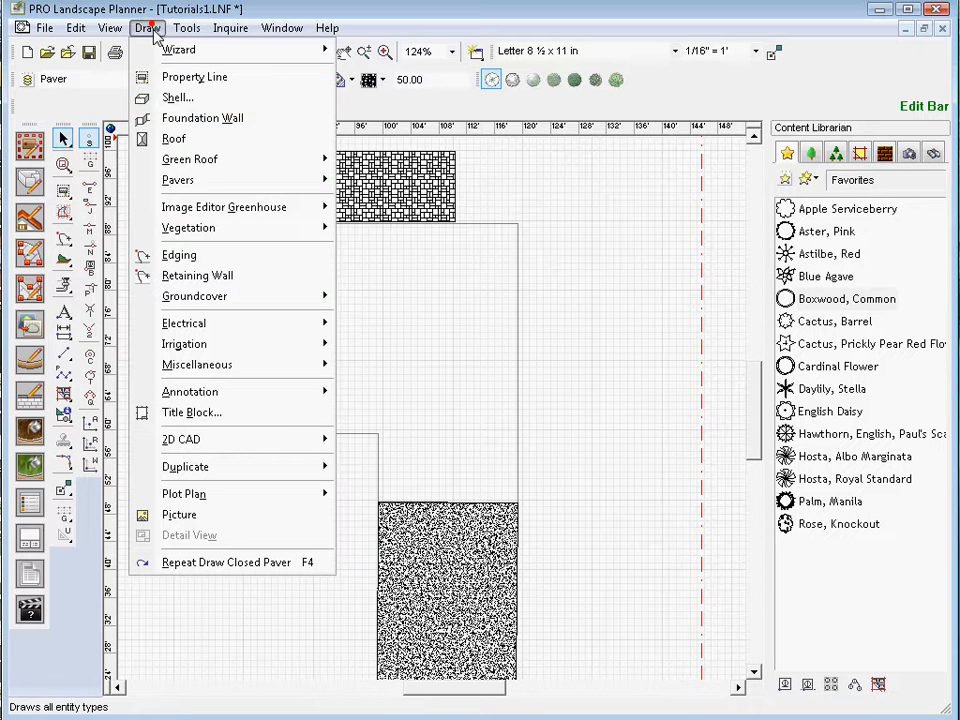
mouse_move(178, 180)
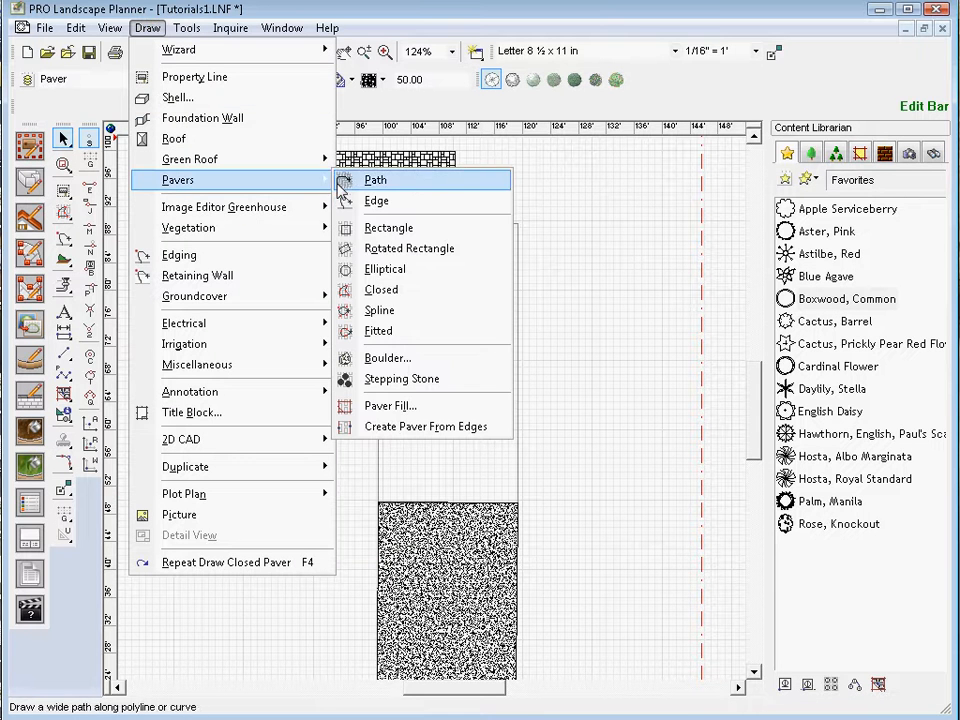
mouse_move(388, 228)
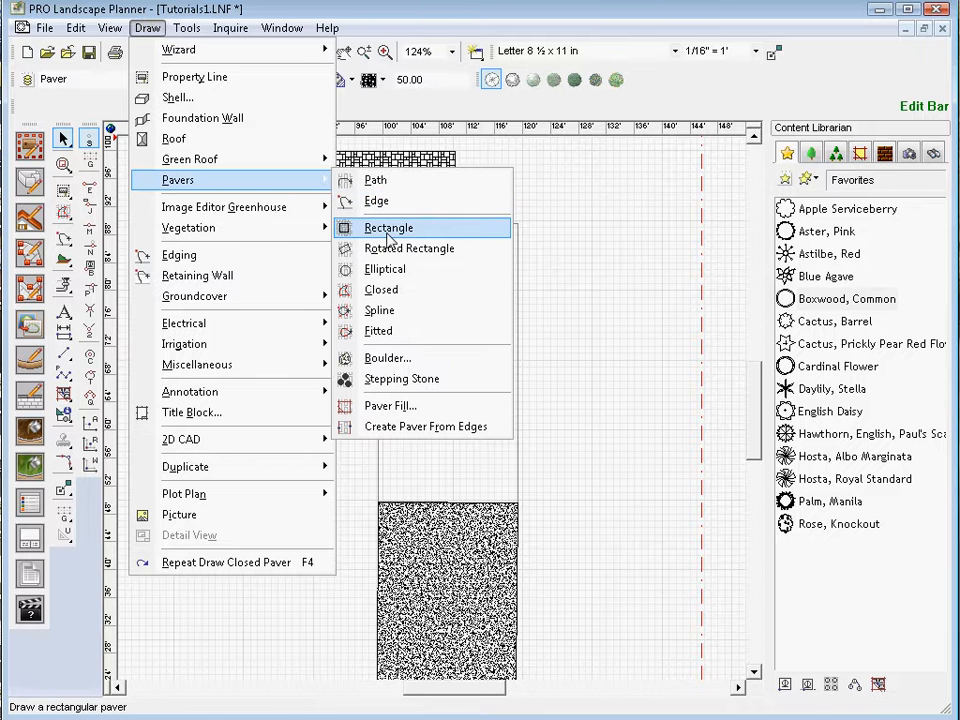
click(388, 228)
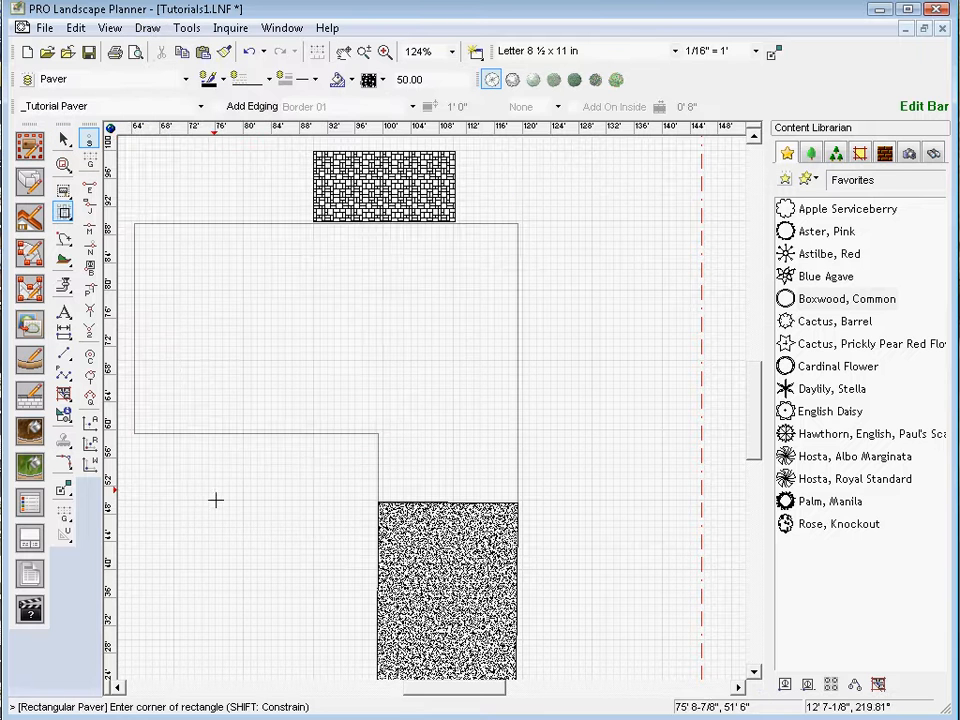
drag(252, 468, 368, 490)
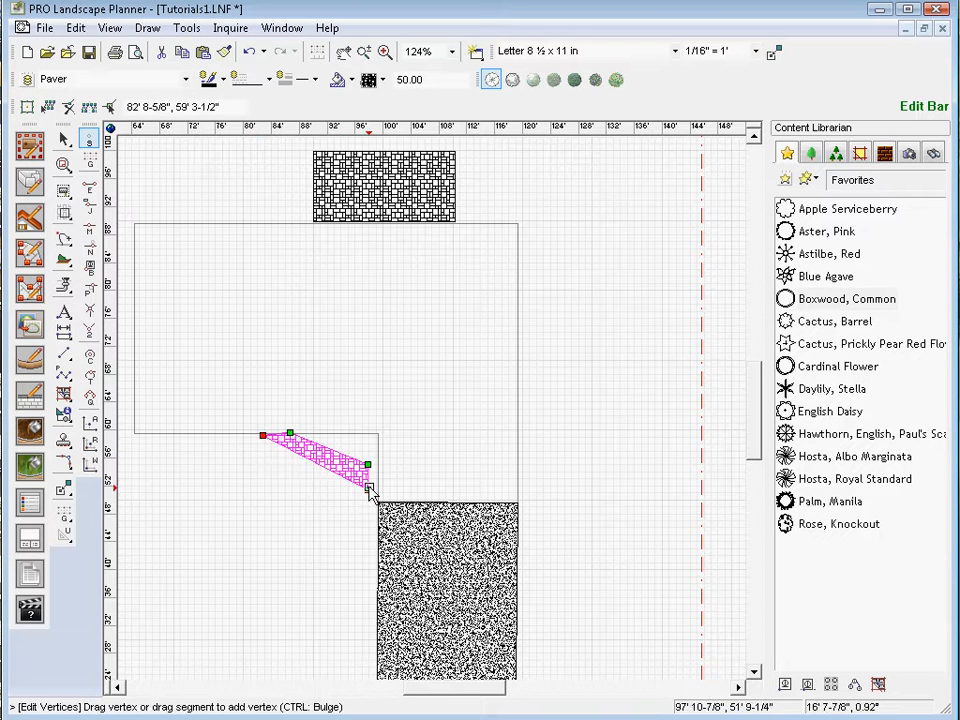
drag(370, 486, 376, 576)
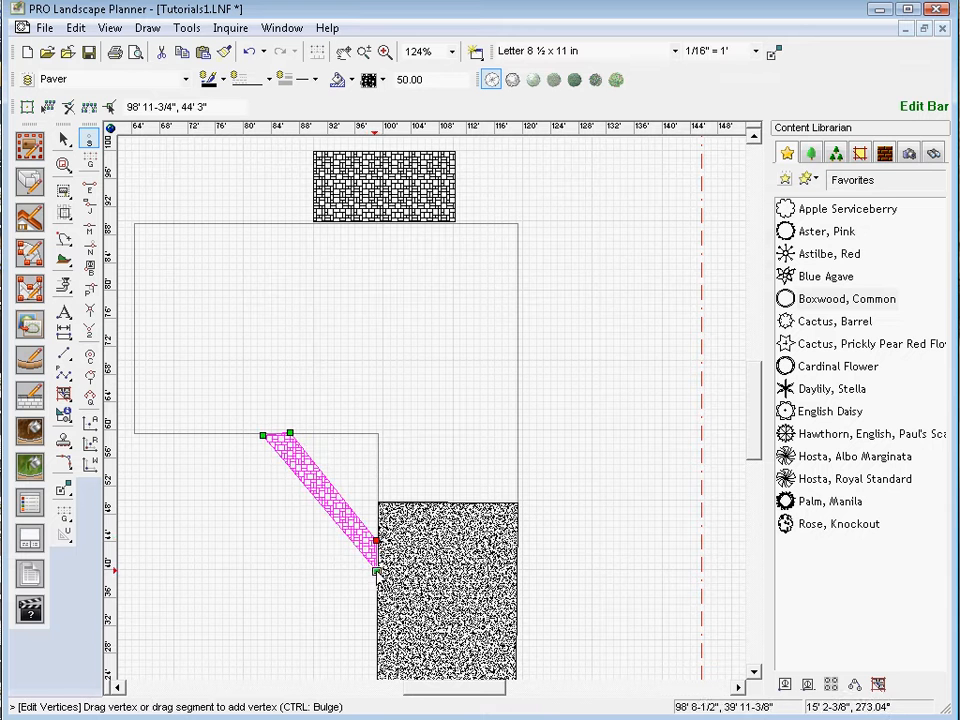
mouse_move(316, 504)
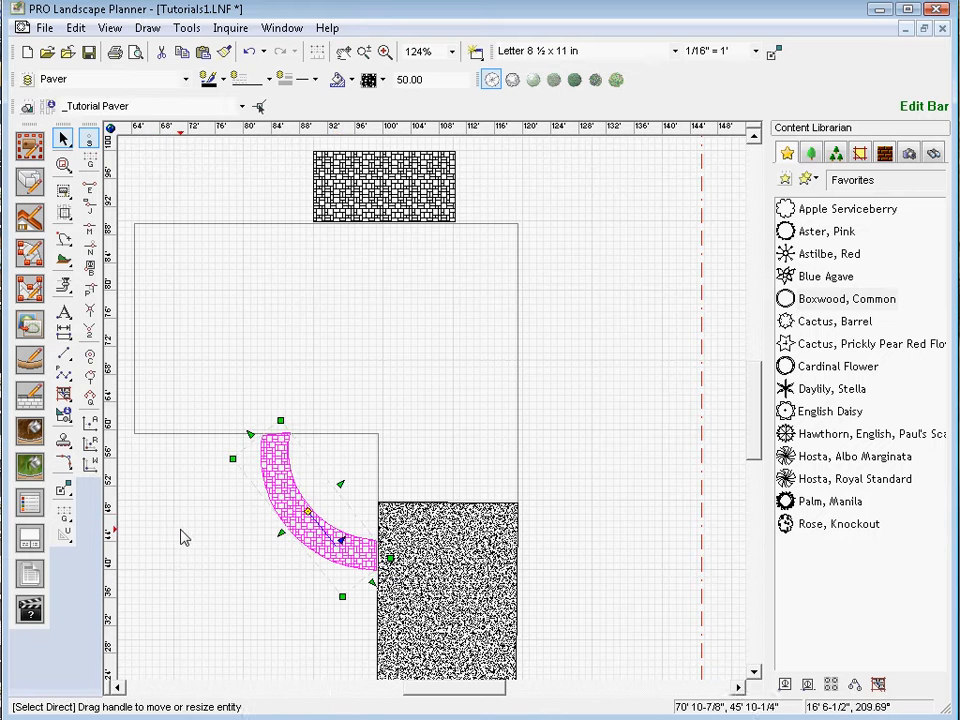
click(184, 536)
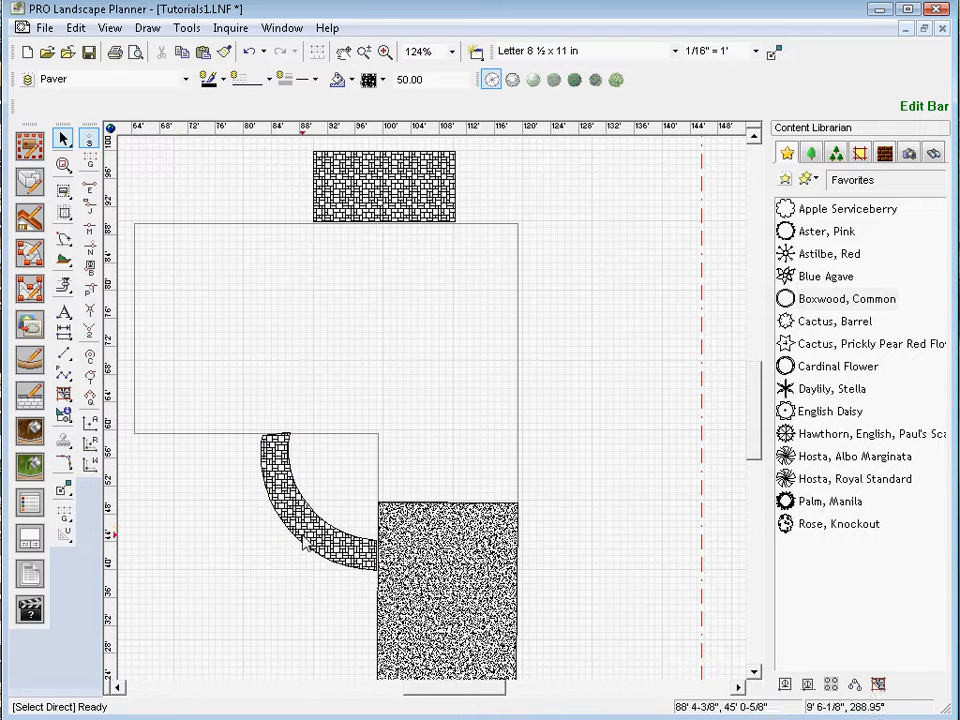
mouse_move(756, 288)
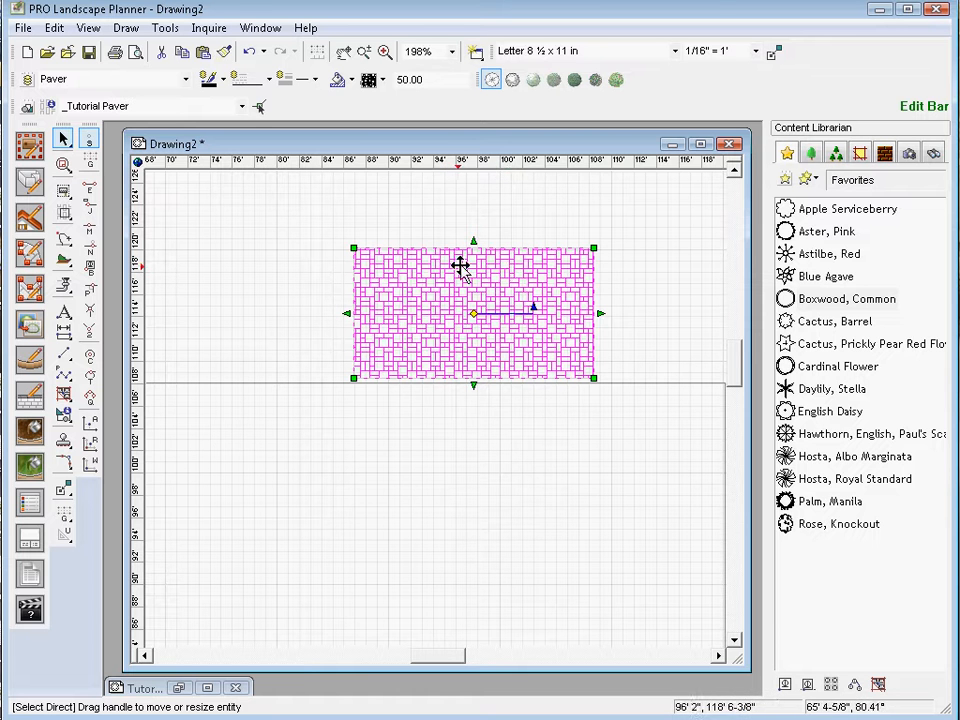
mouse_move(500, 296)
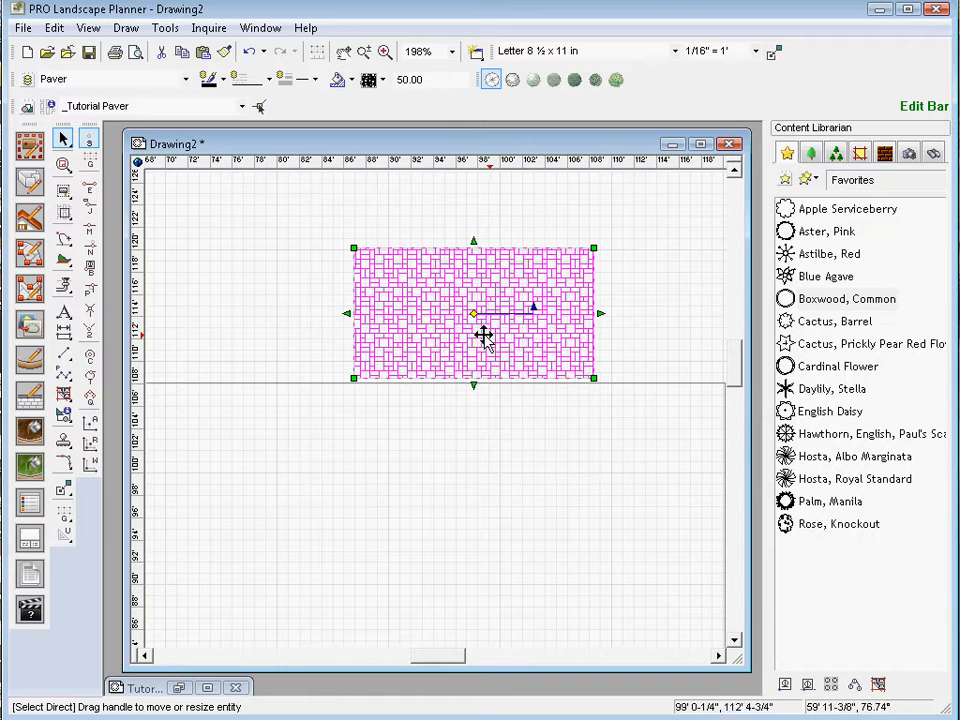
mouse_move(448, 316)
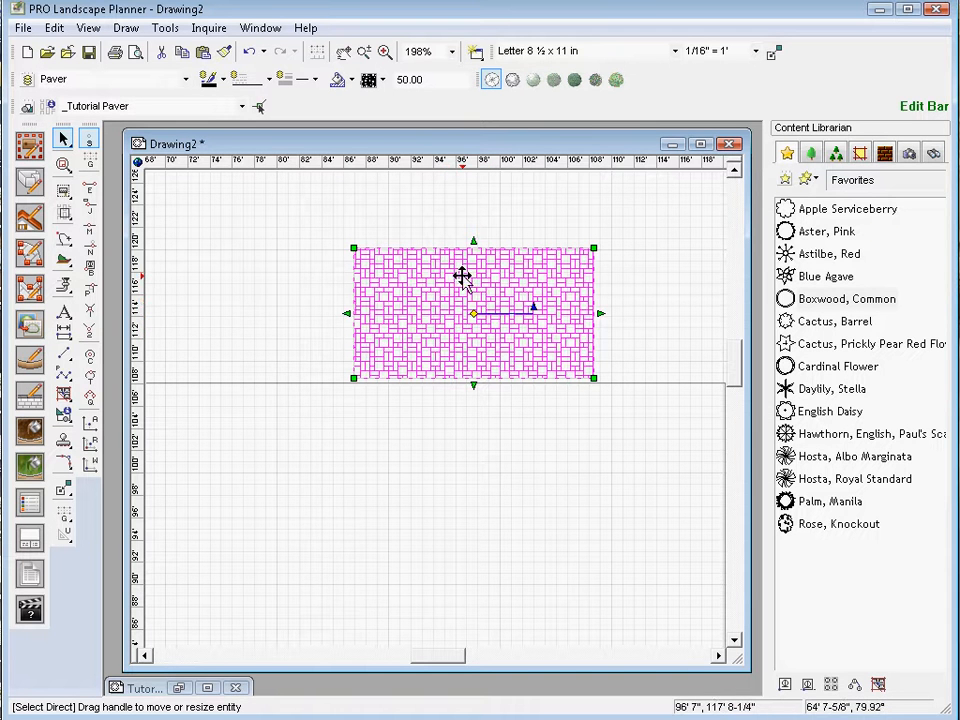
mouse_move(348, 230)
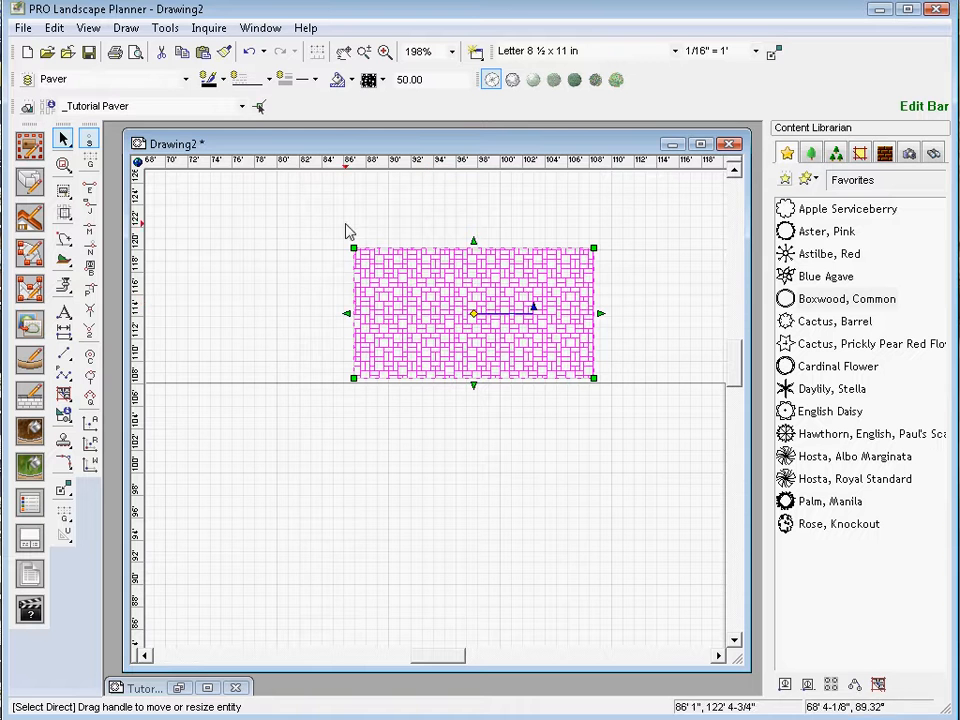
mouse_move(350, 88)
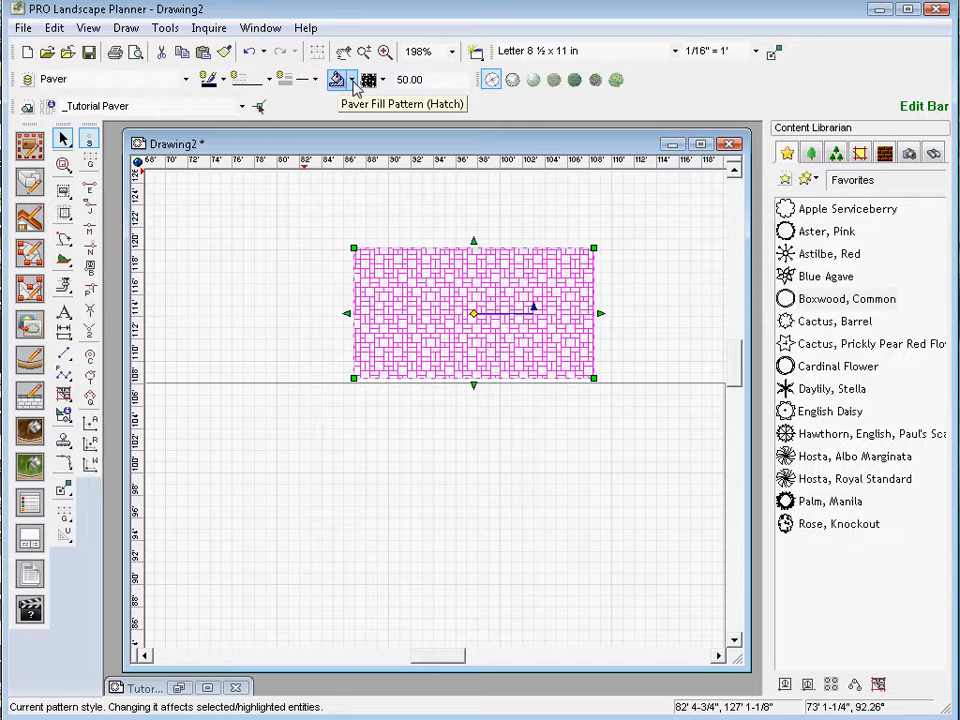
Set the selected paver's fill pattern to None so only its outline shows.
click(352, 80)
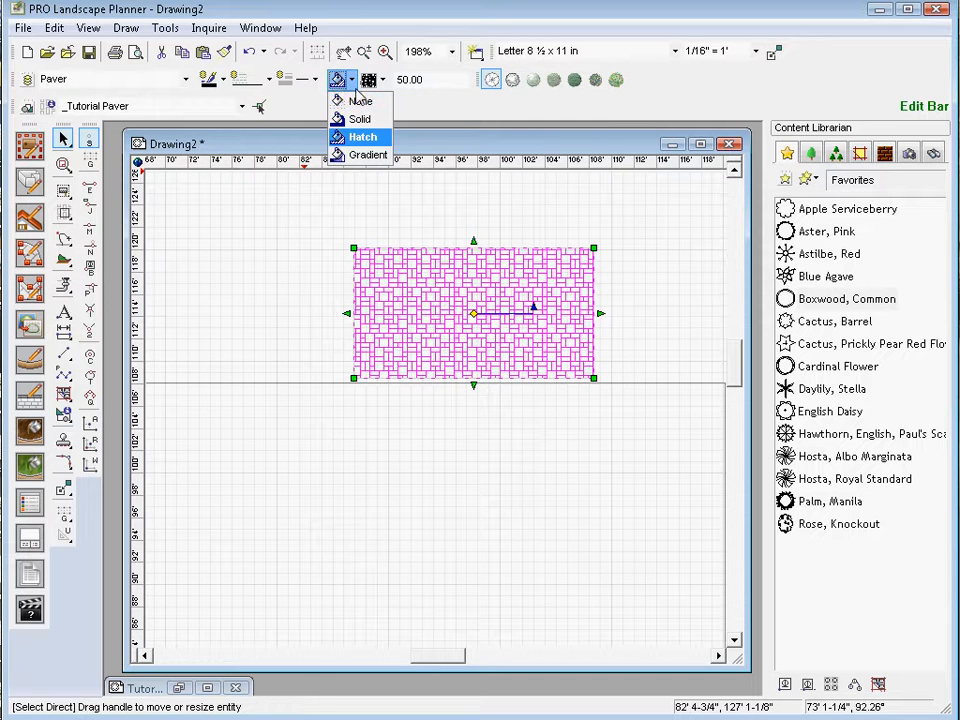
mouse_move(360, 100)
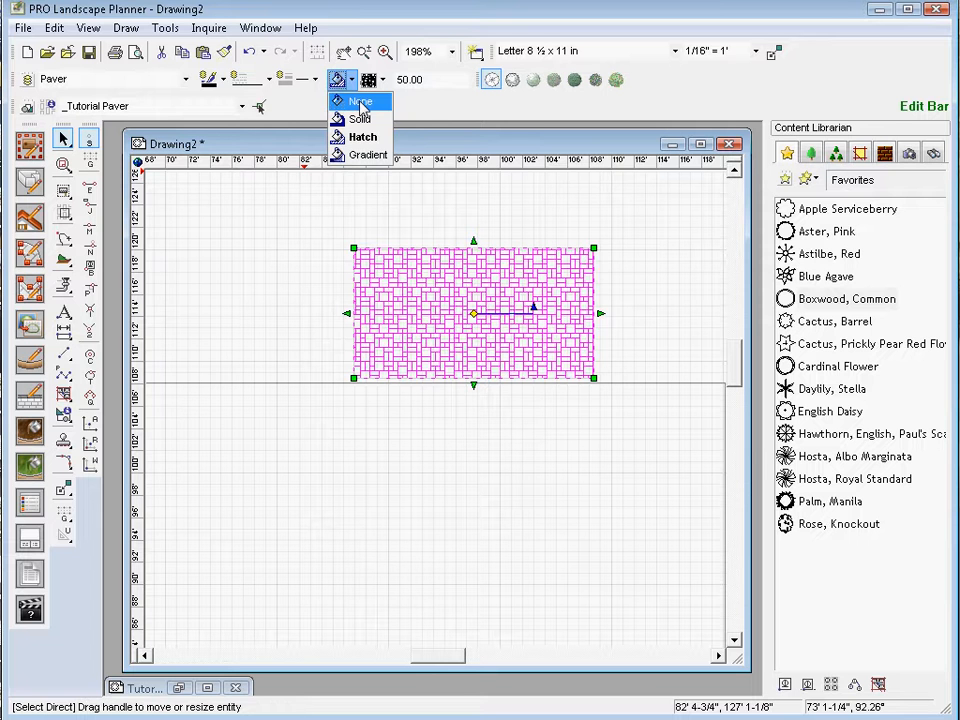
click(358, 100)
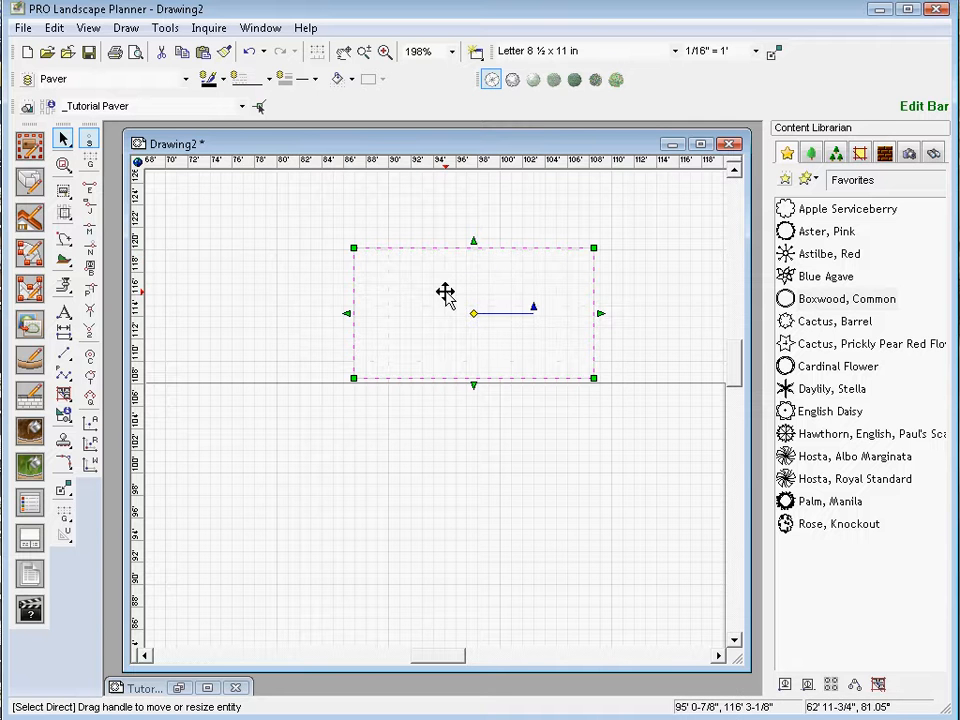
mouse_move(140, 410)
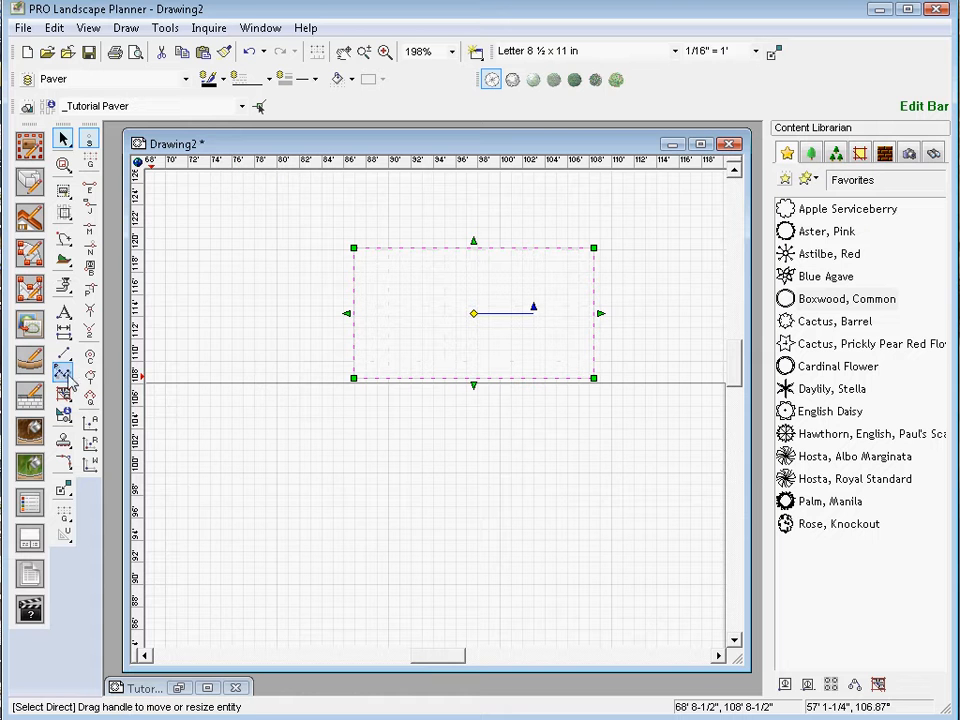
Draw a centre-and-side circle in the rectangle's upper middle.
click(62, 376)
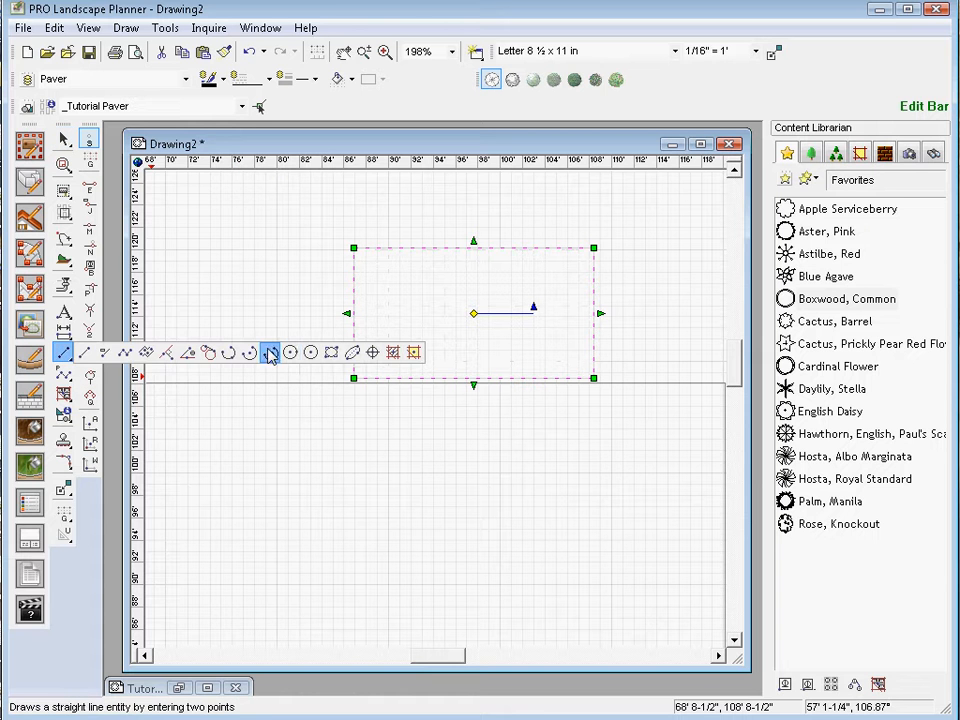
mouse_move(290, 352)
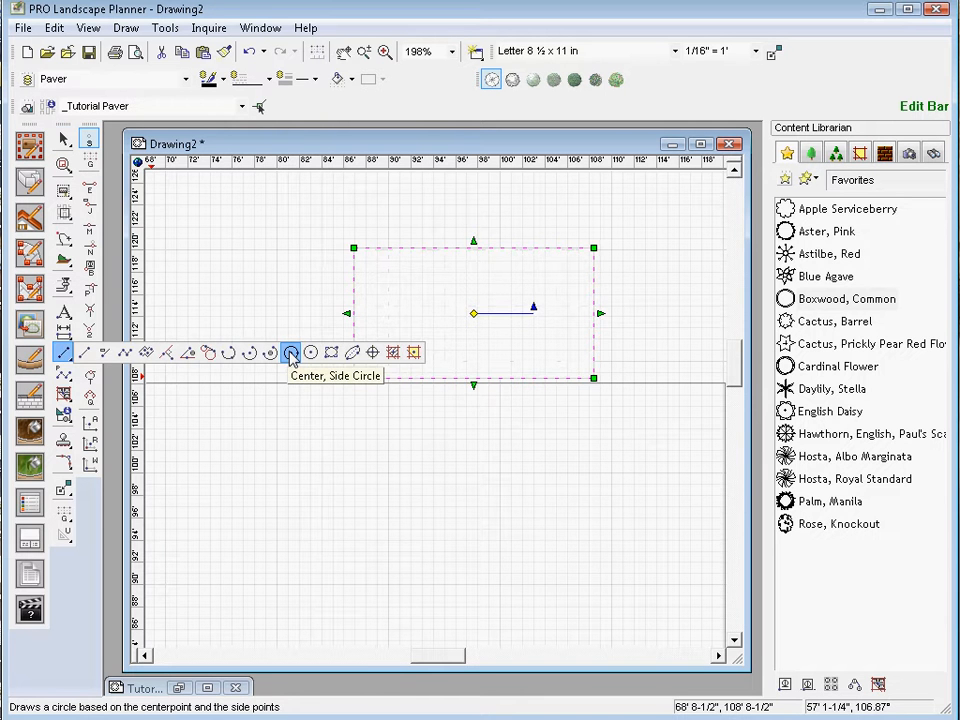
click(292, 352)
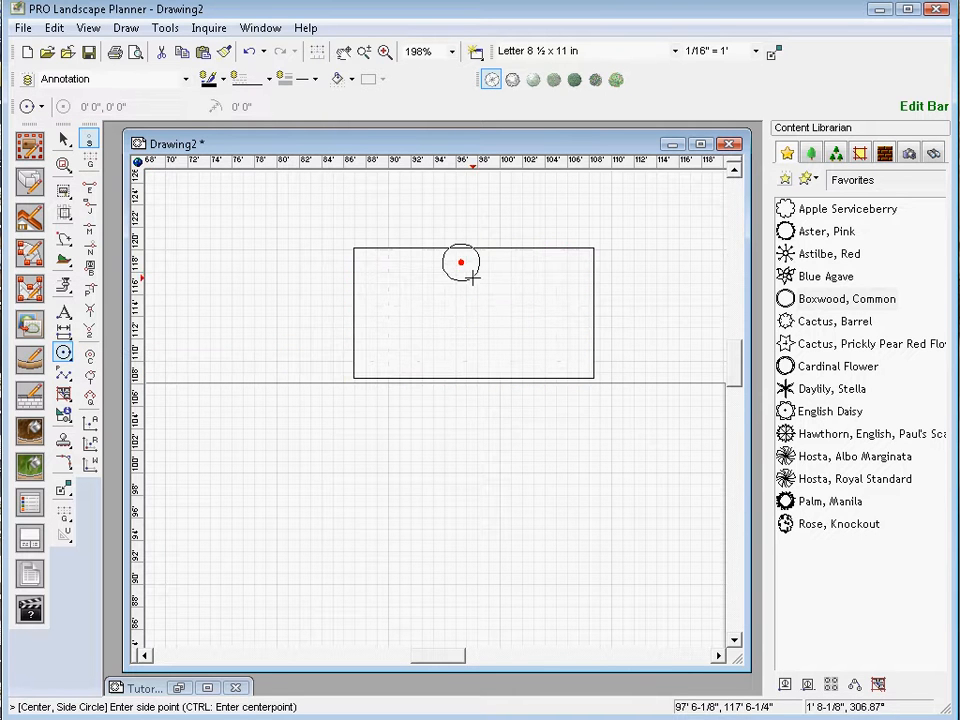
click(460, 262)
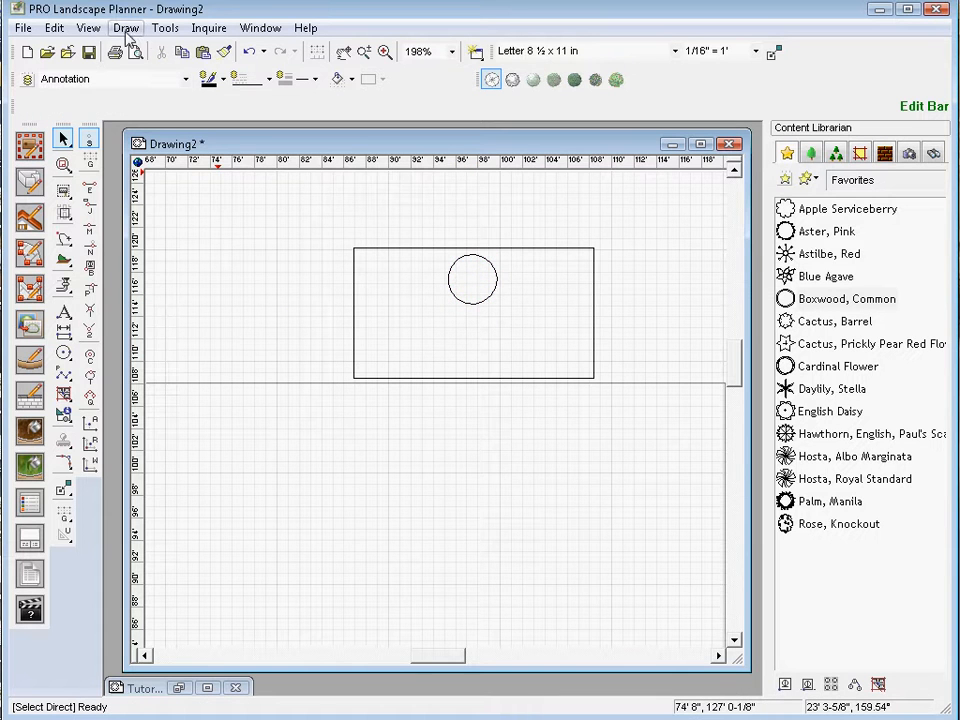
Start a Paver Fill with the Hatch pattern inside the rectangle boundary.
click(126, 28)
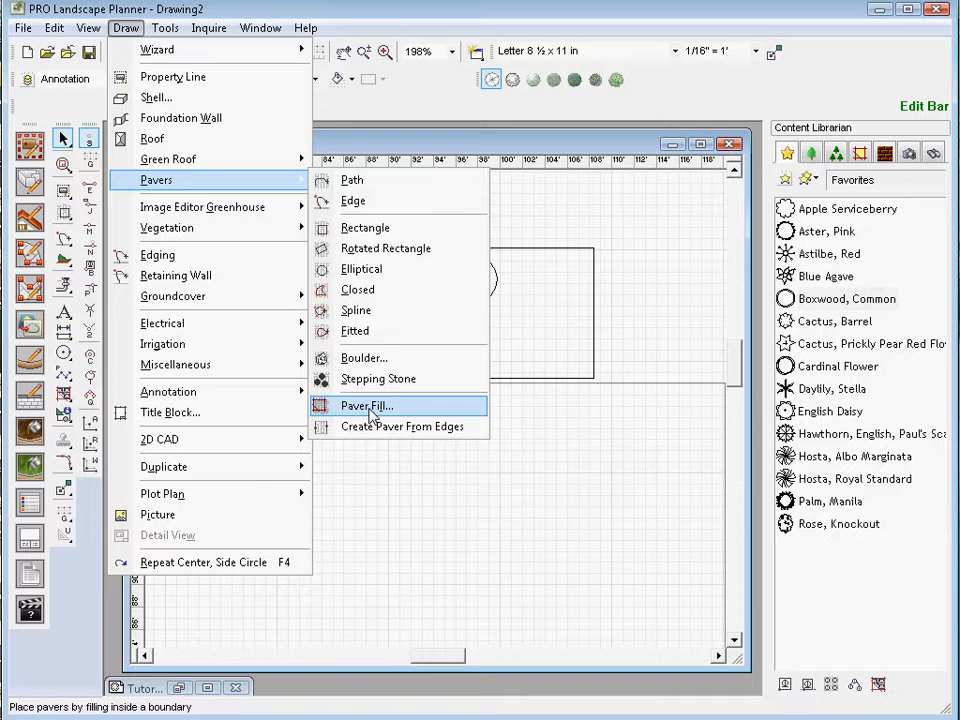
click(368, 404)
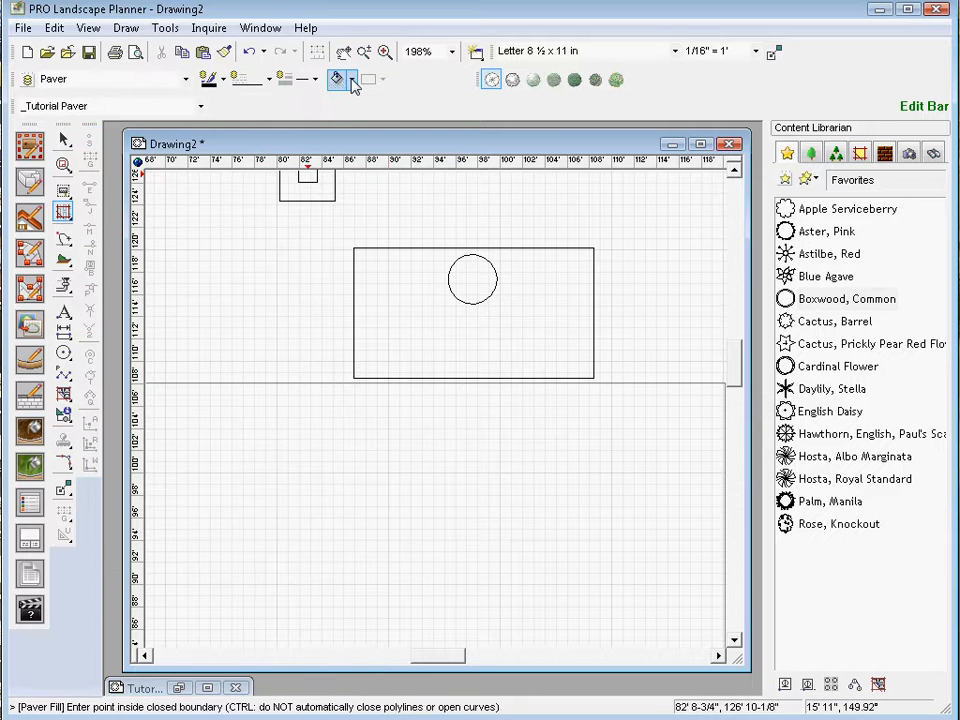
click(352, 80)
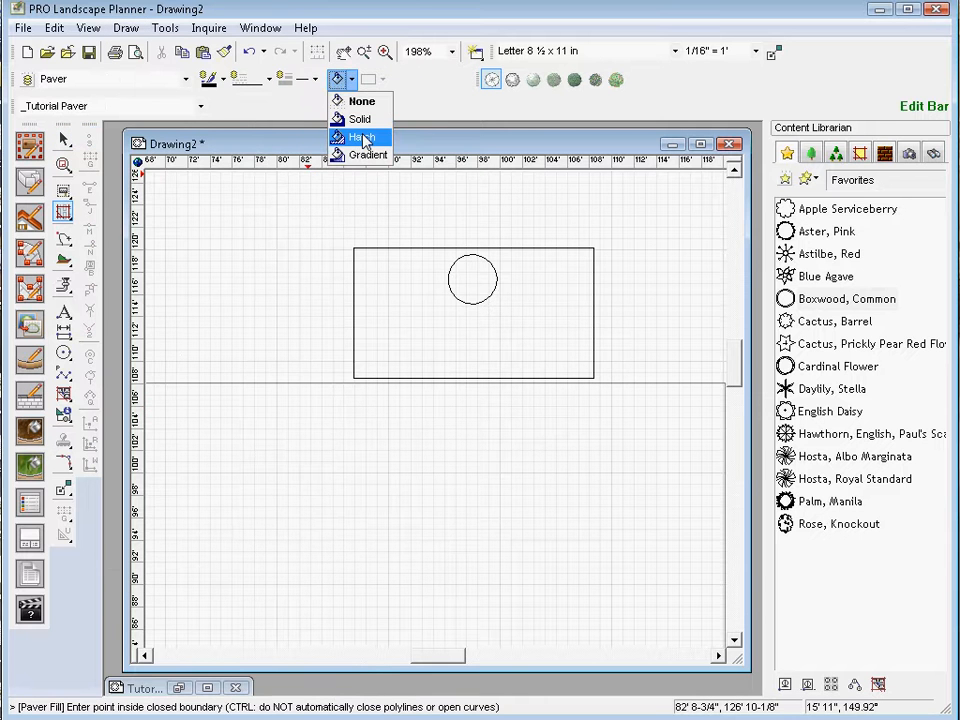
click(360, 136)
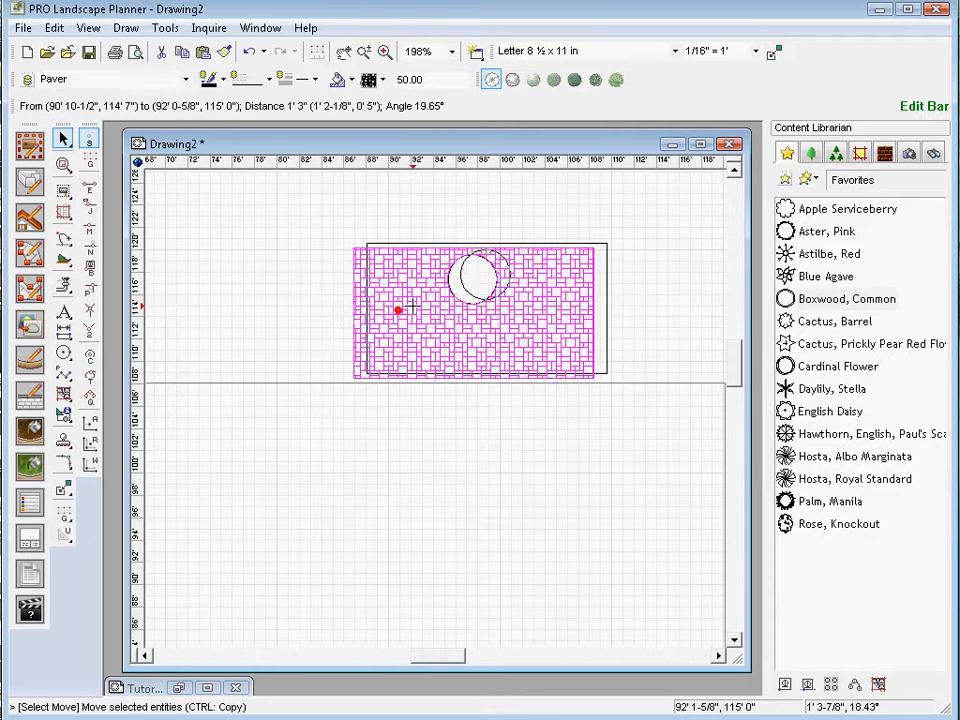
Shift the hatched fill aside, then move it back onto the rectangle around the empty circle.
drag(470, 310, 568, 276)
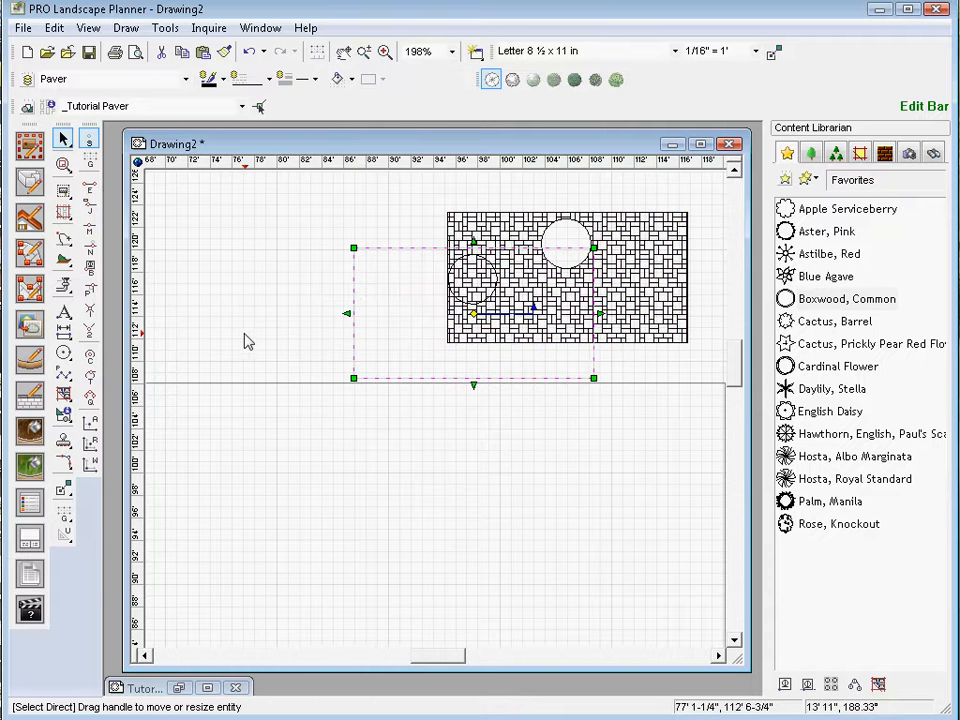
click(250, 340)
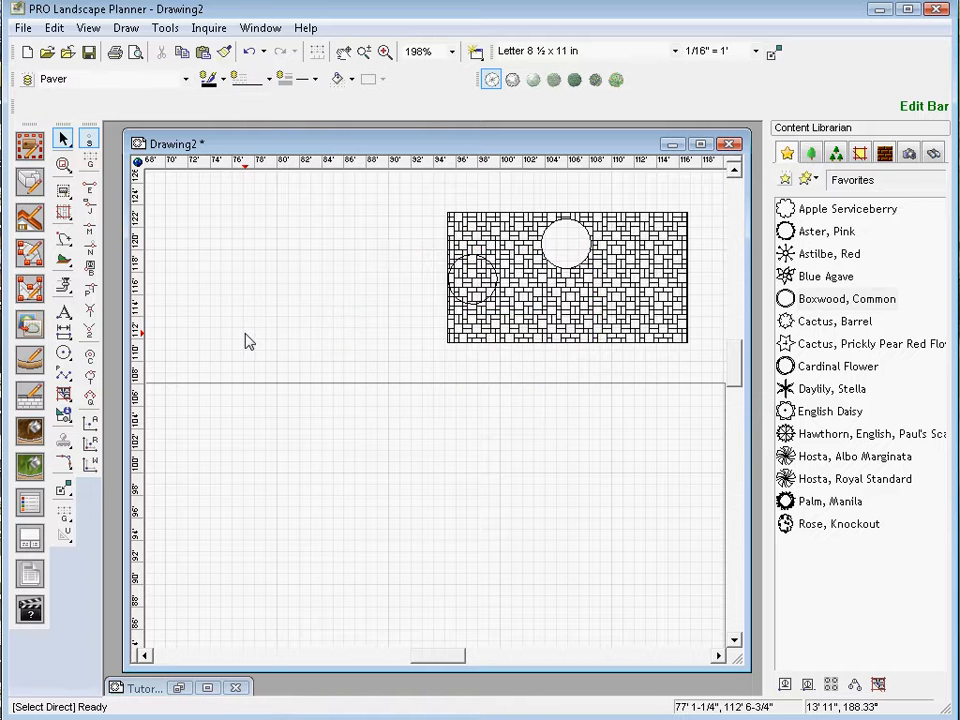
click(564, 276)
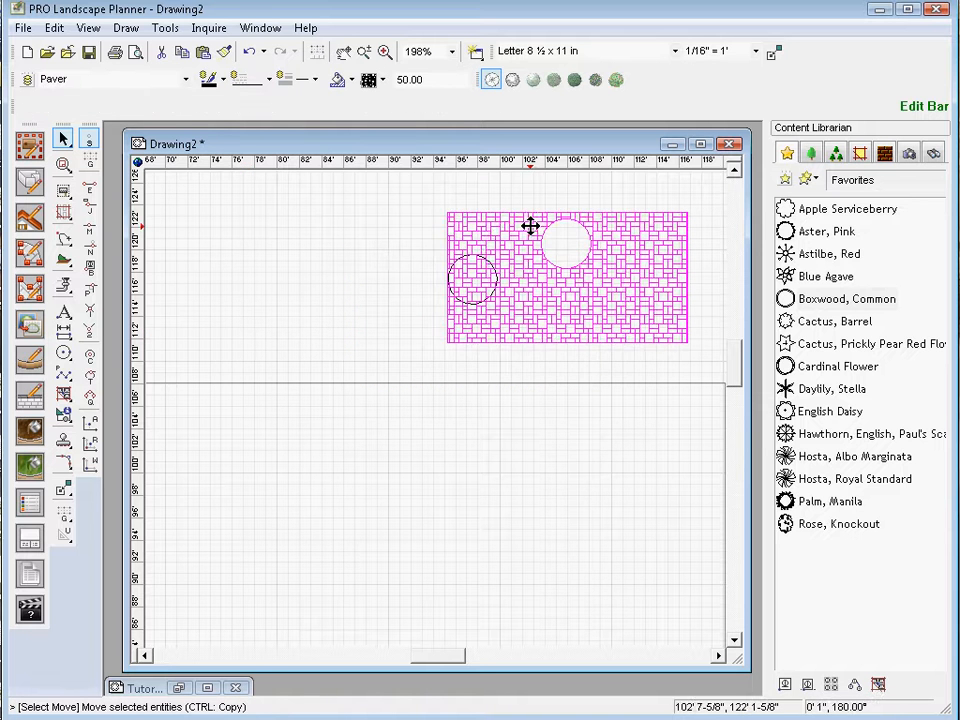
drag(530, 224, 436, 260)
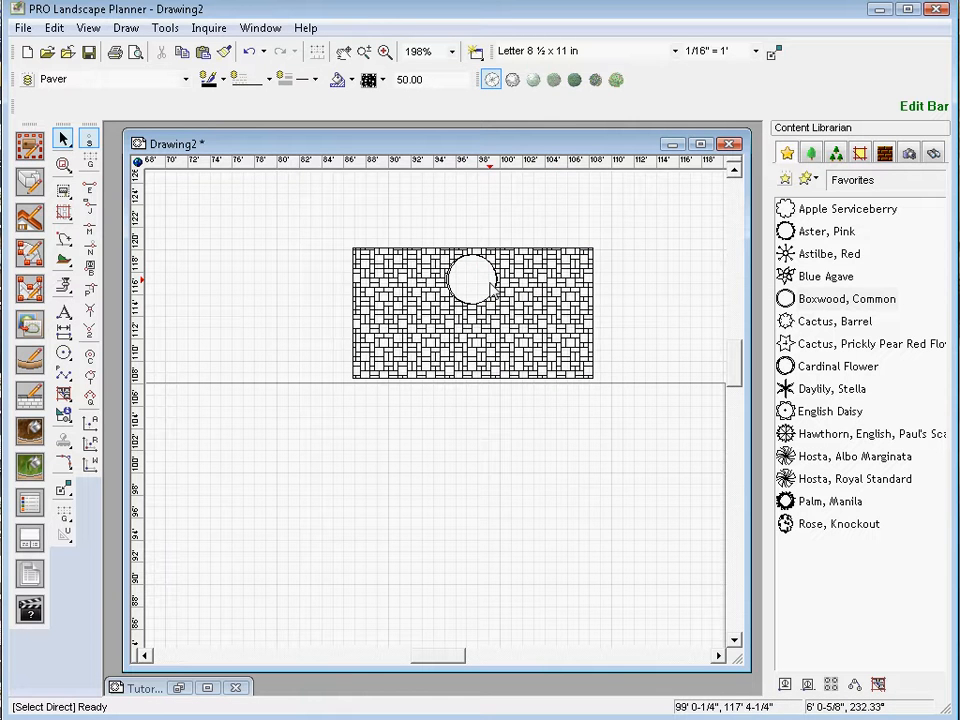
mouse_move(470, 270)
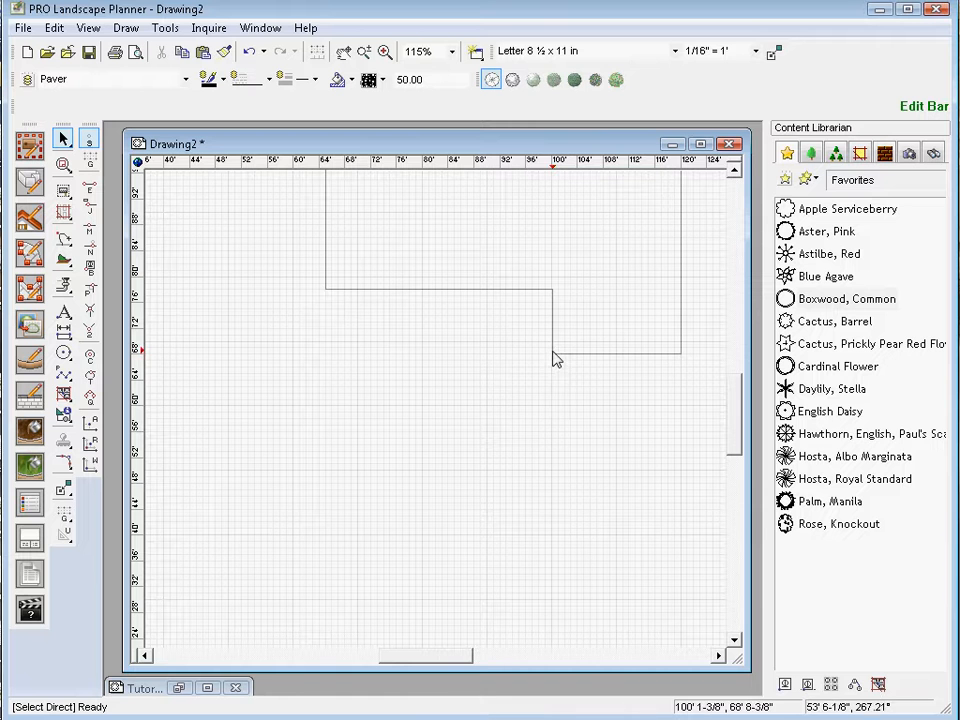
mouse_move(556, 428)
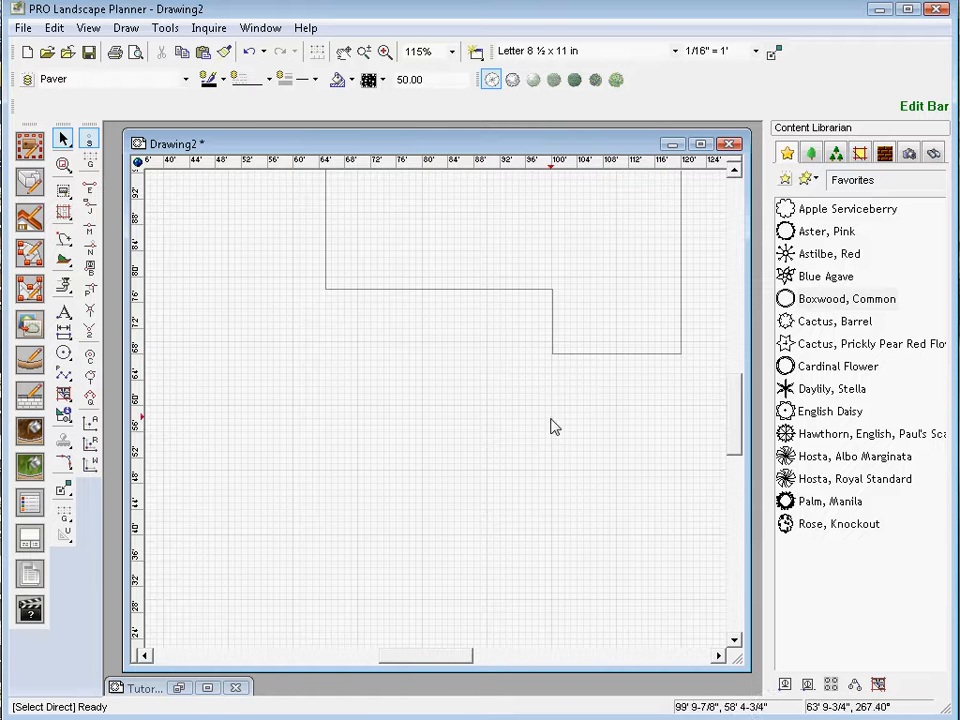
mouse_move(272, 644)
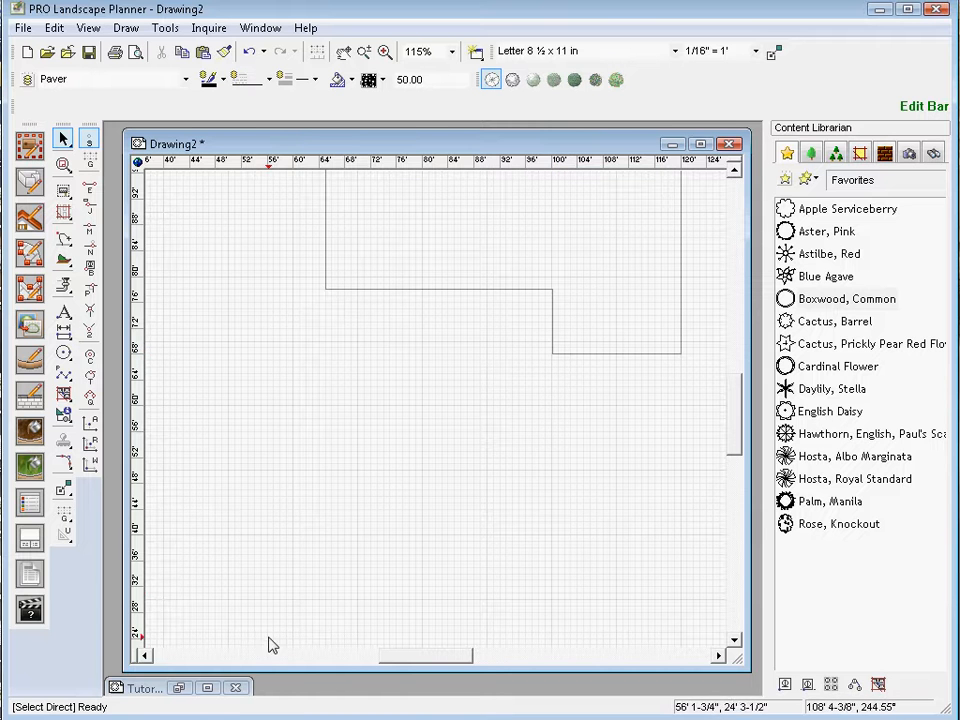
mouse_move(176, 300)
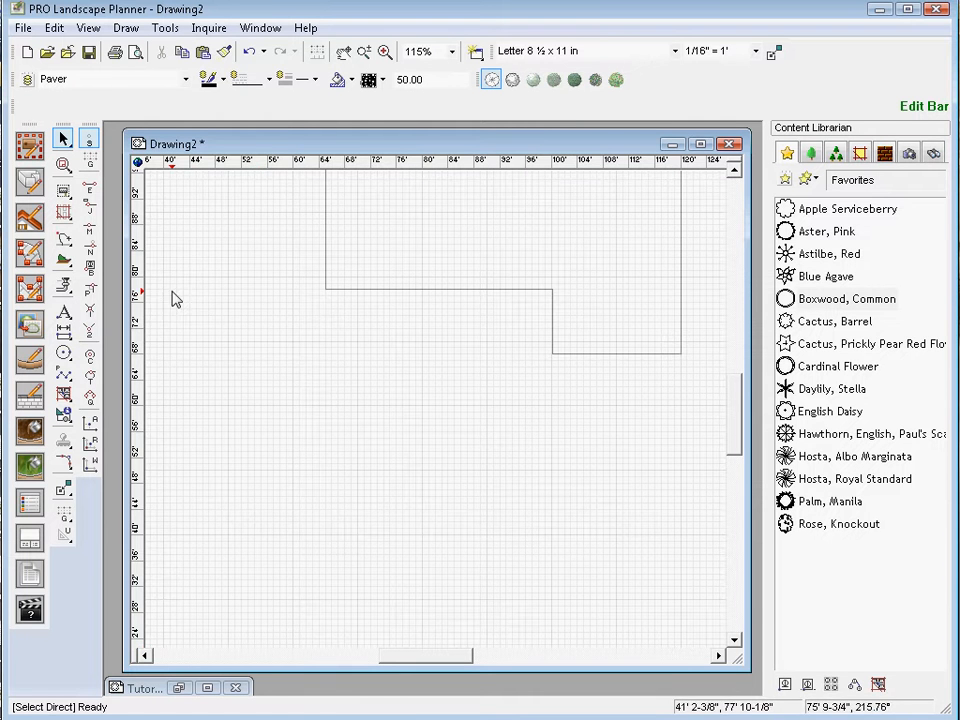
Start a paver Edge with the straight line type and check the drawn edge's details.
click(126, 28)
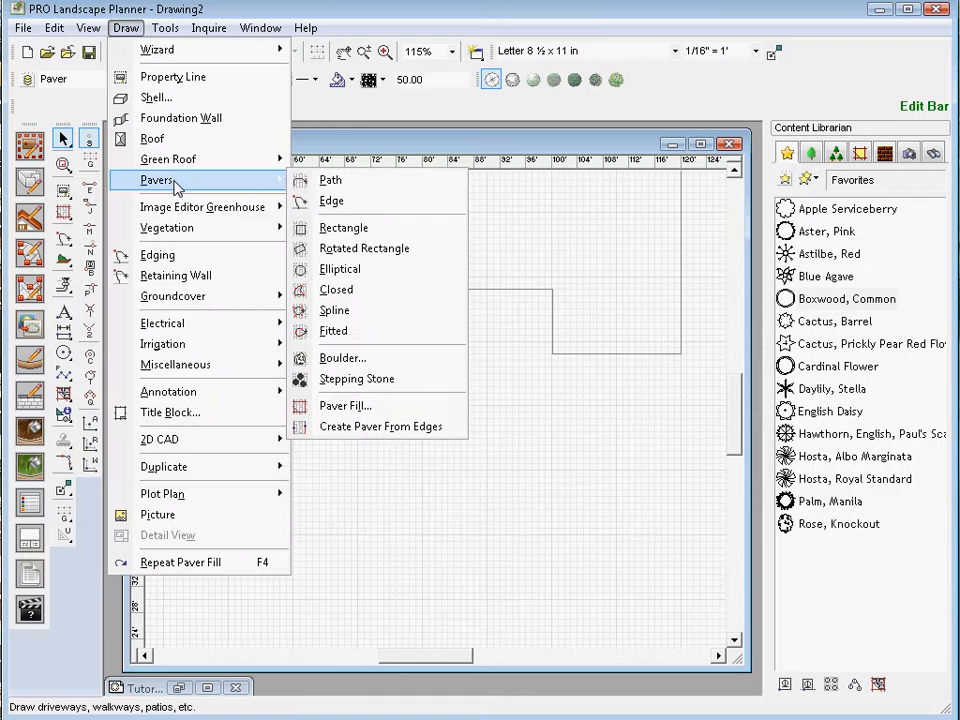
mouse_move(344, 200)
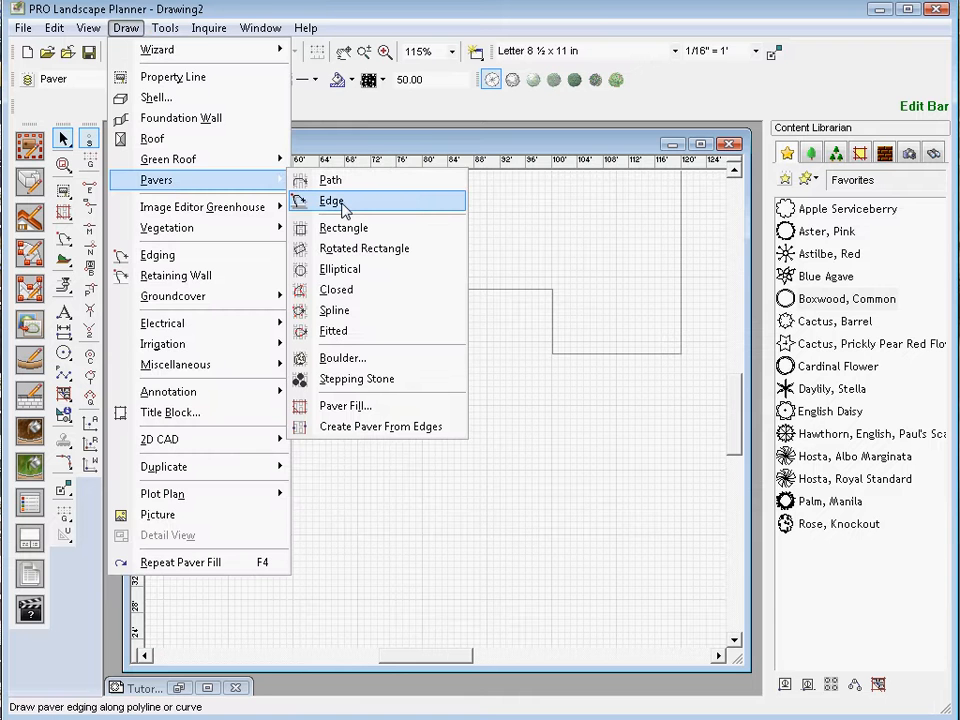
click(332, 200)
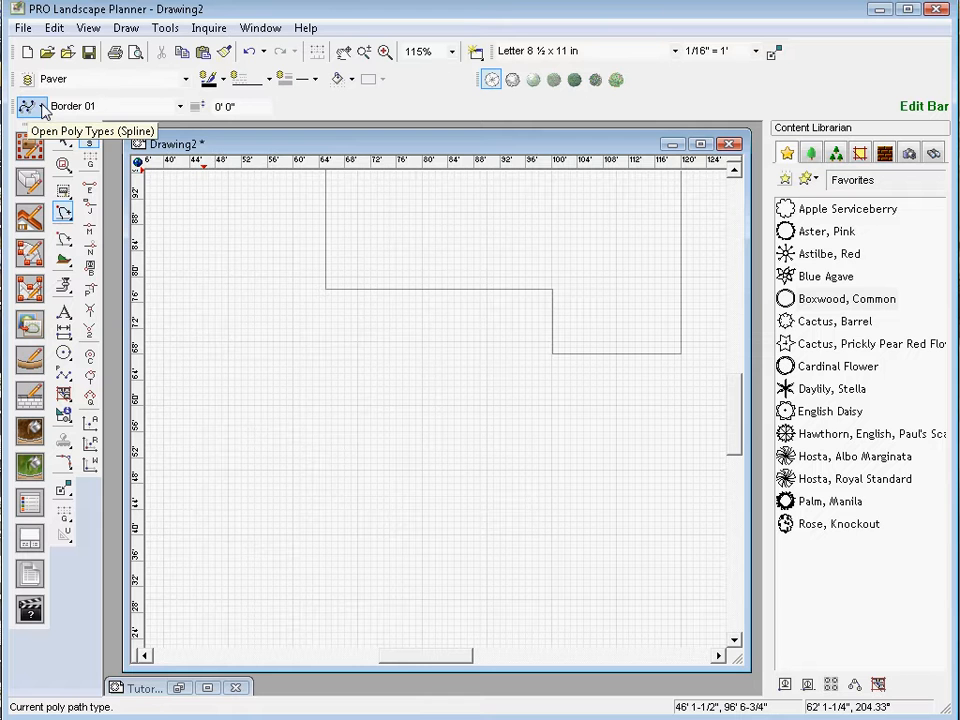
click(44, 106)
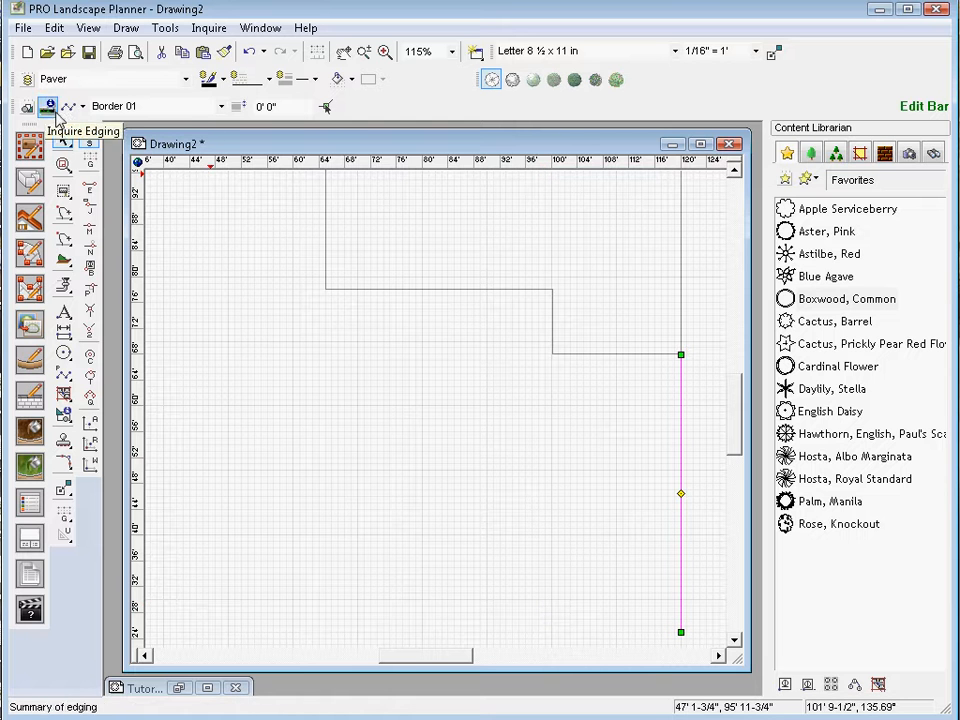
click(126, 28)
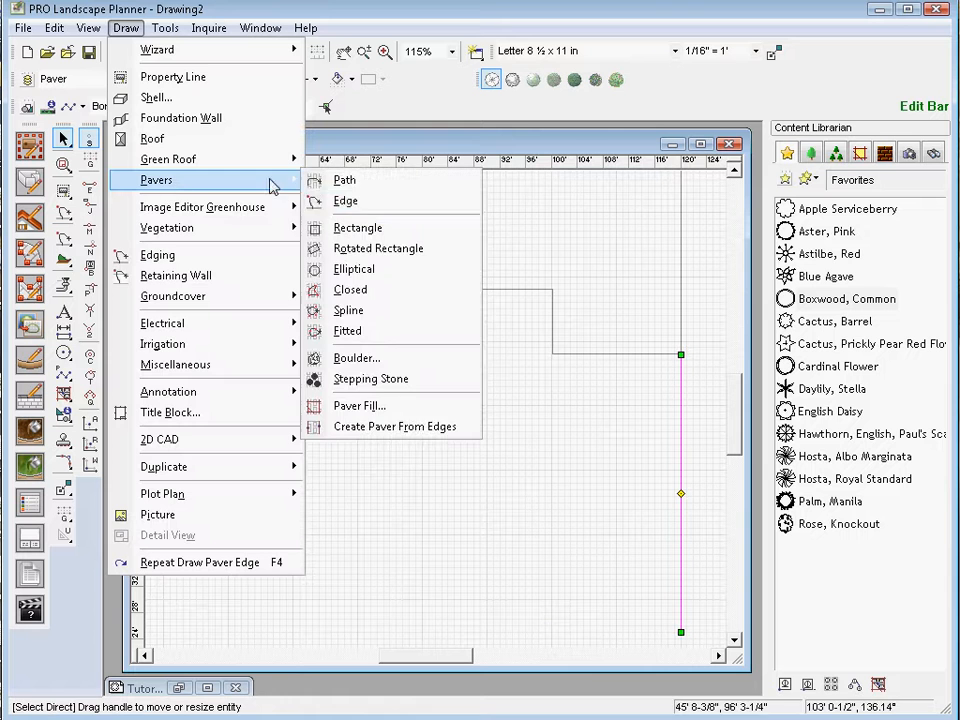
Start another straight paver edge below the first one.
click(344, 200)
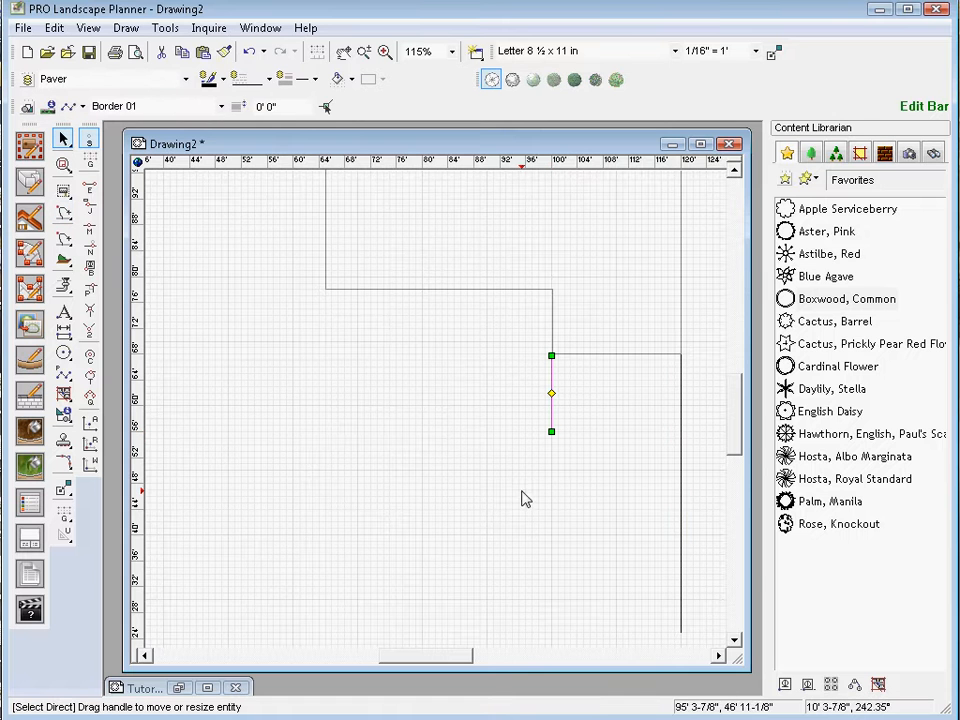
click(126, 28)
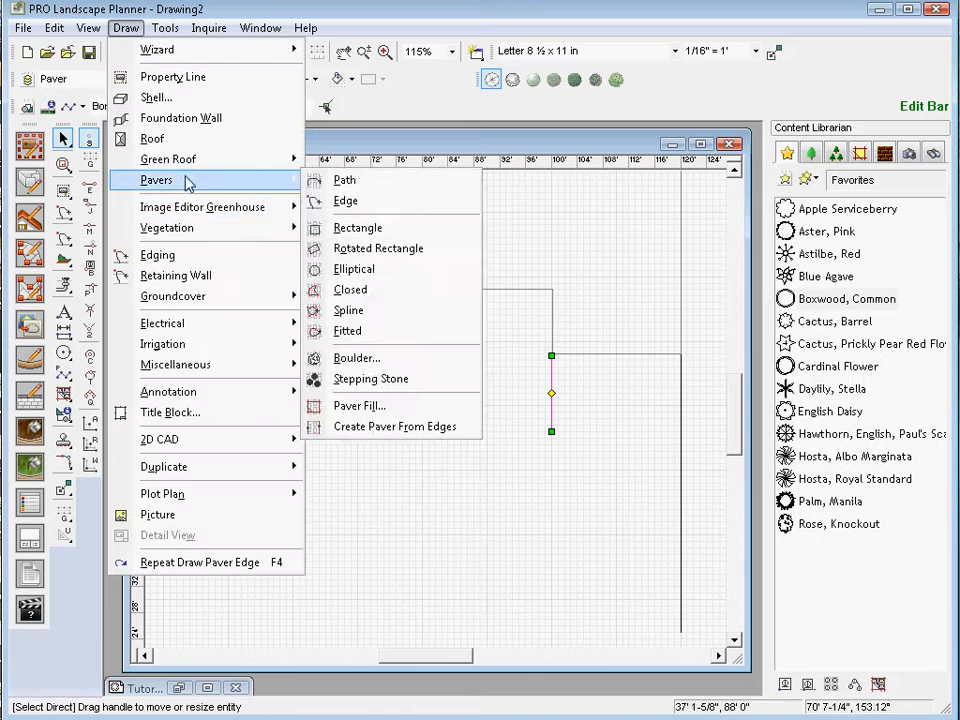
click(344, 200)
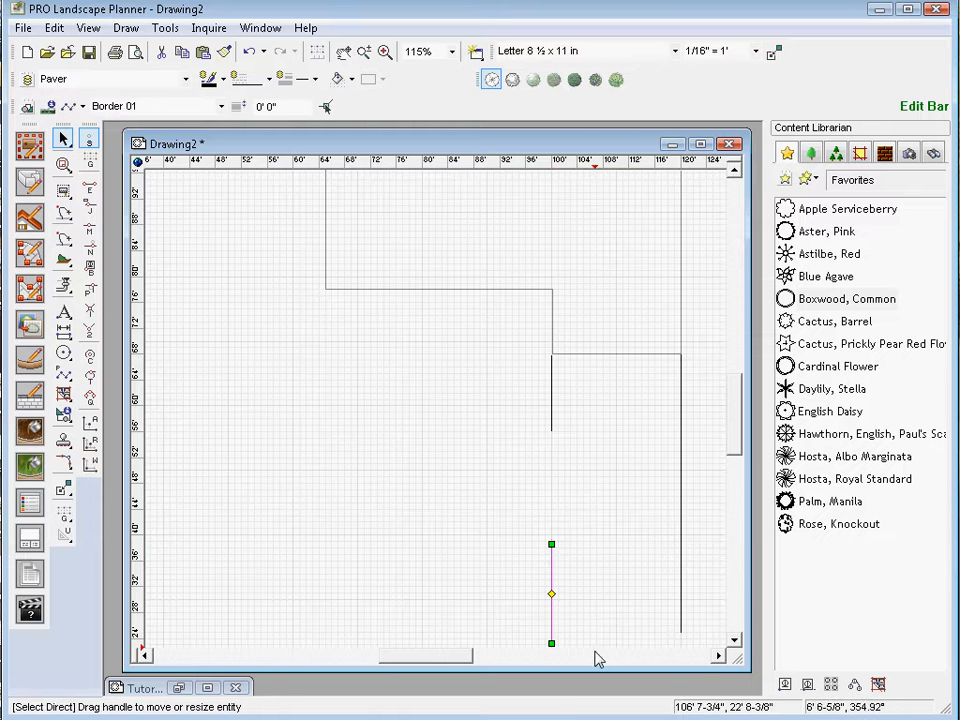
mouse_move(604, 340)
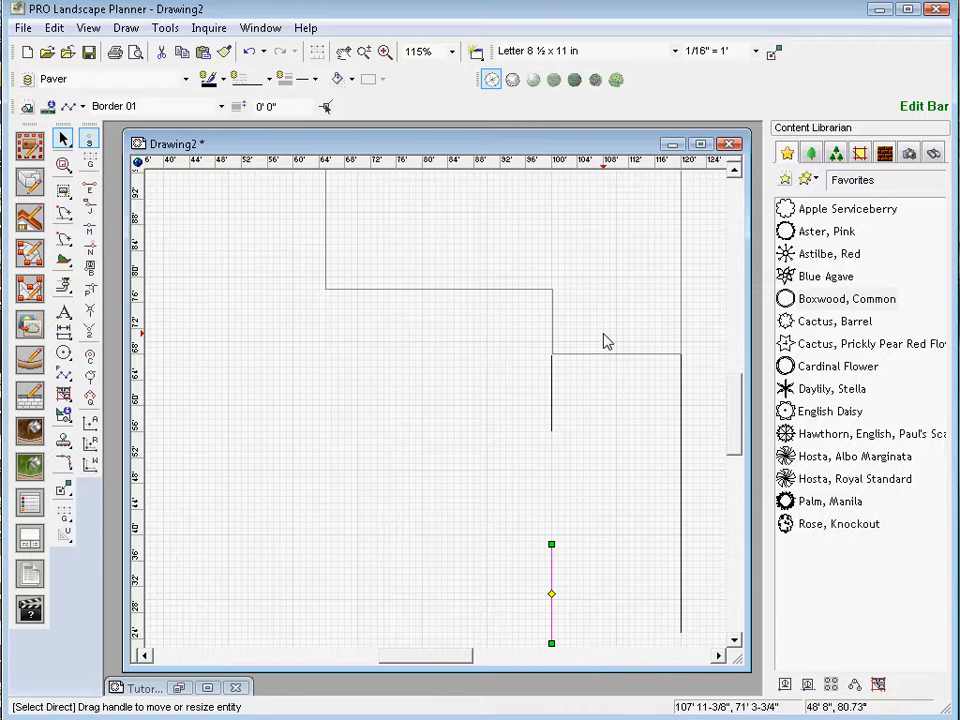
mouse_move(372, 430)
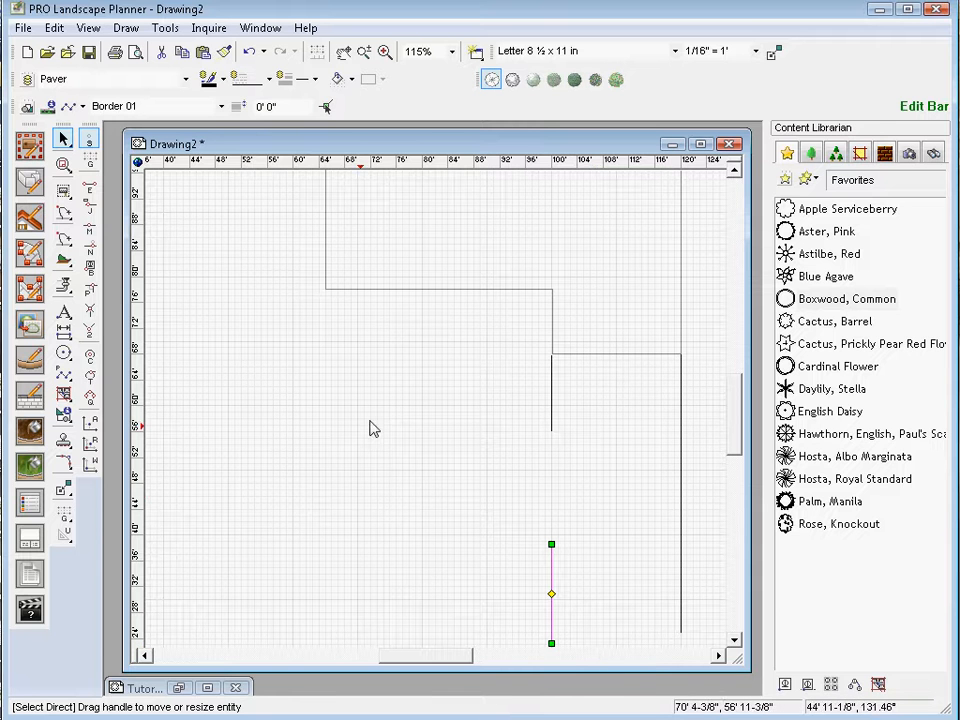
mouse_move(288, 648)
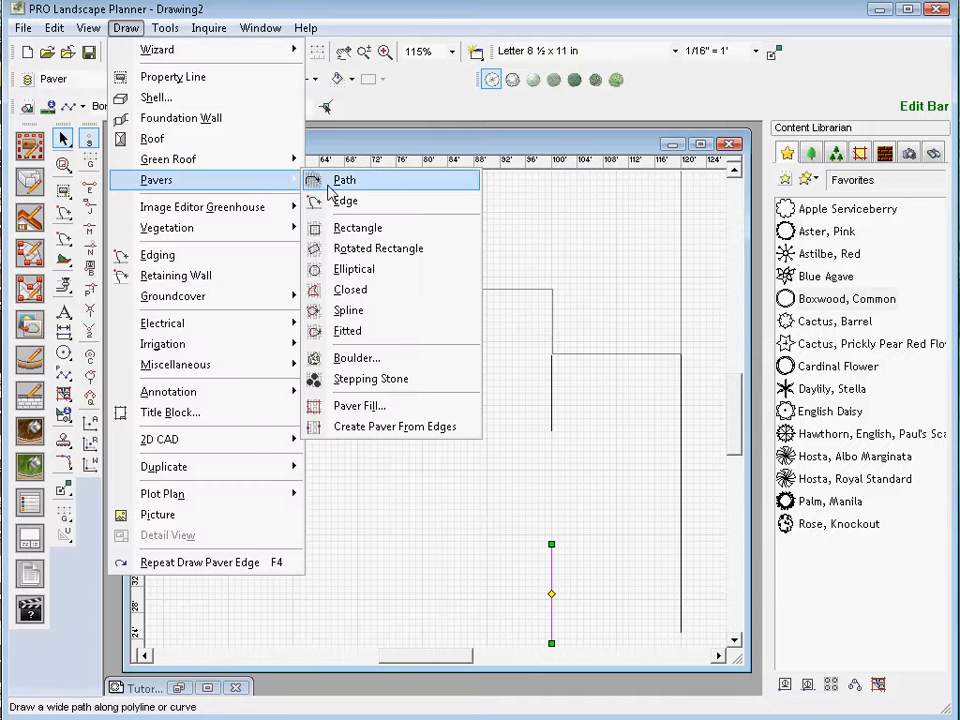
Draw the outer curved edge from the upper right line's end down to the bottom left.
click(344, 200)
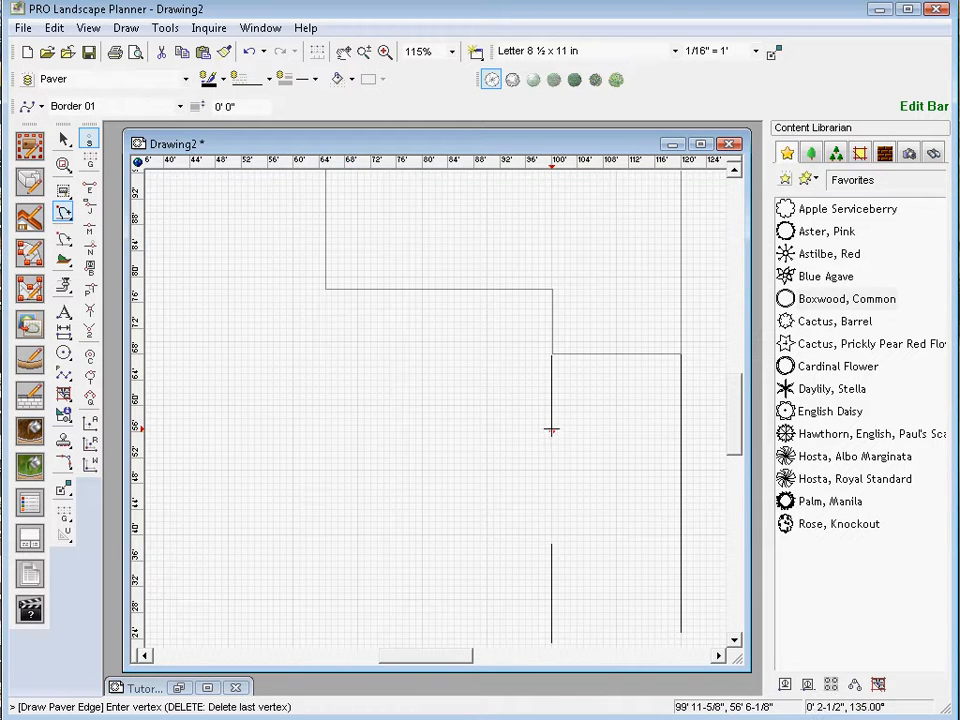
click(346, 430)
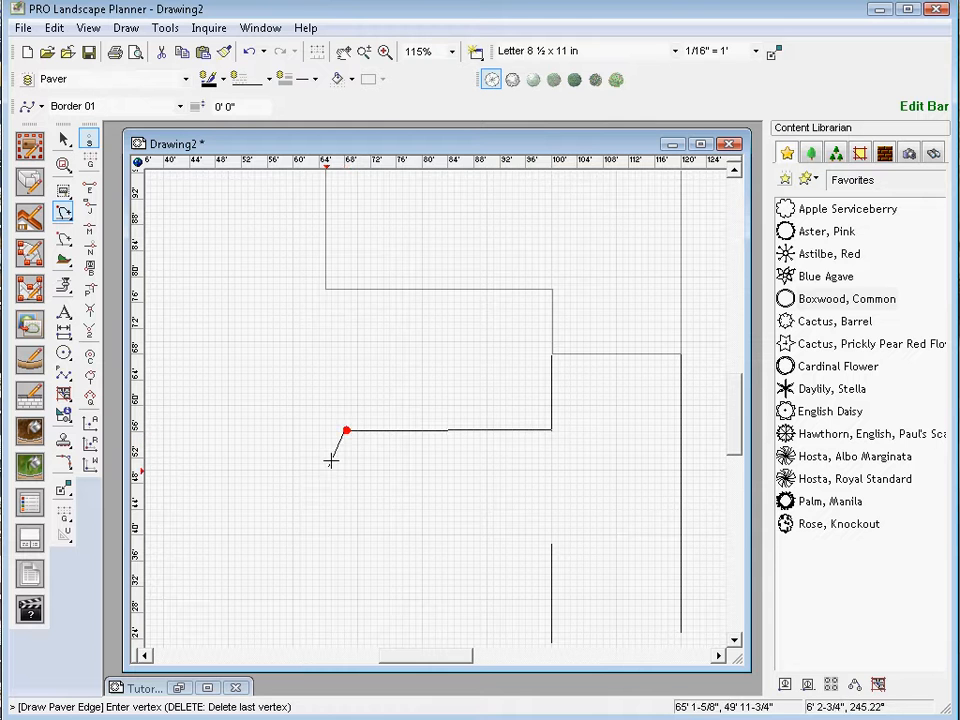
click(304, 644)
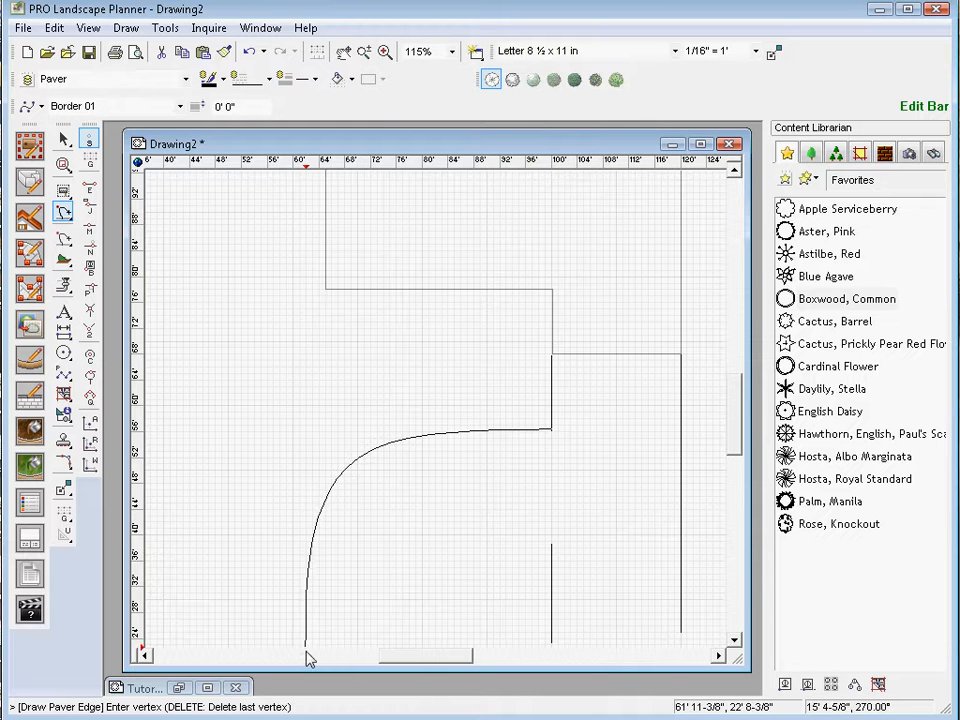
click(304, 644)
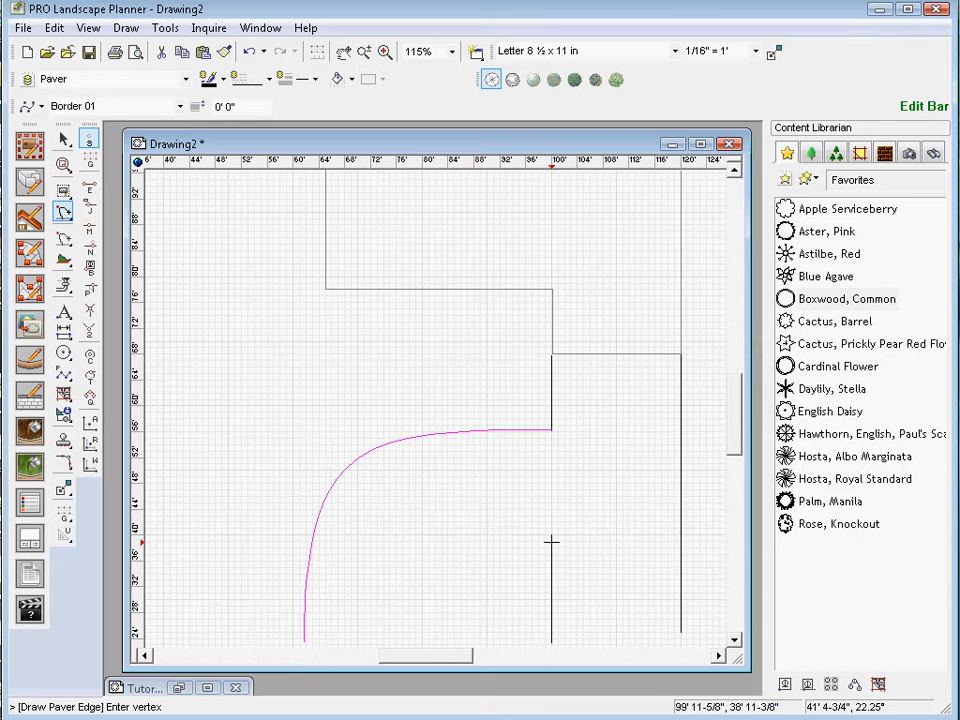
Draw the inner curved edge from the lower right line toward the bottom.
click(456, 544)
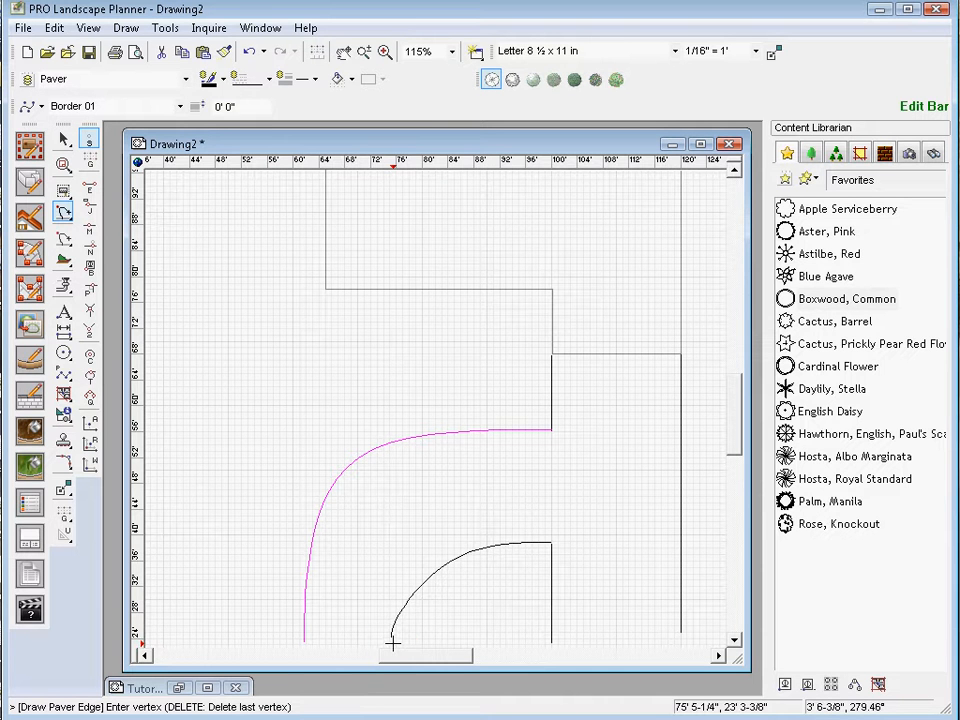
click(384, 52)
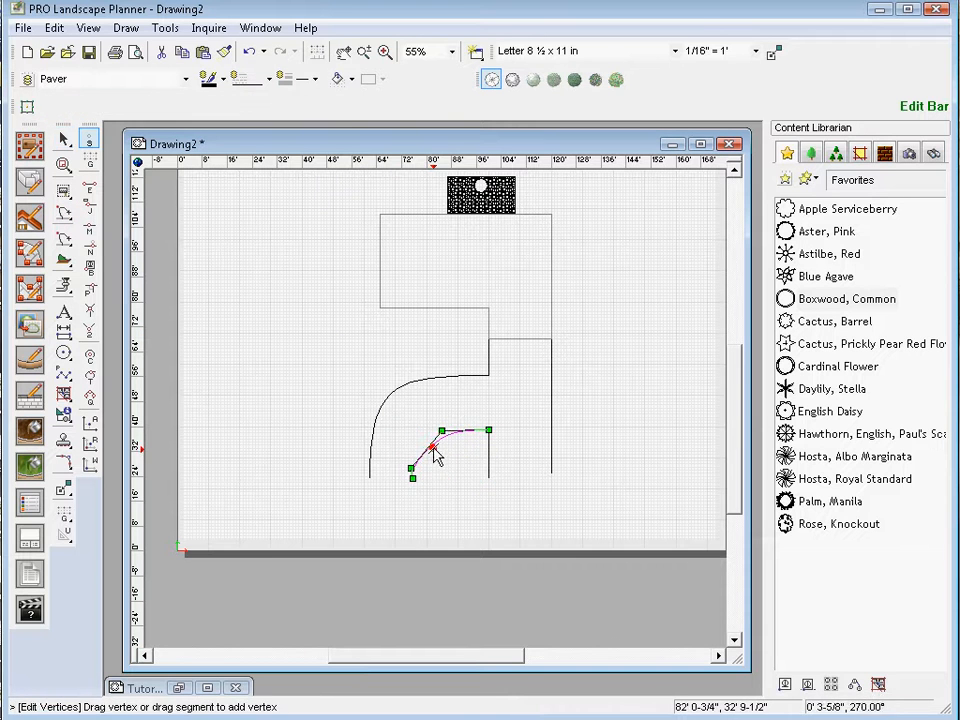
Drag the inner curve's vertex so it meets the straight edge beside it.
drag(432, 448, 440, 432)
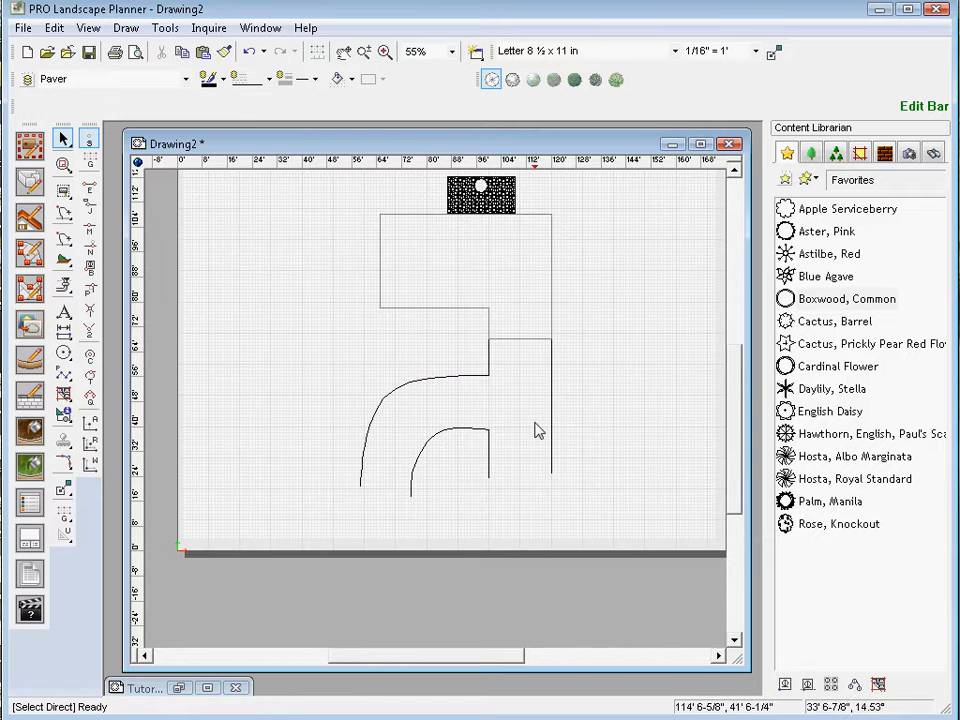
mouse_move(292, 524)
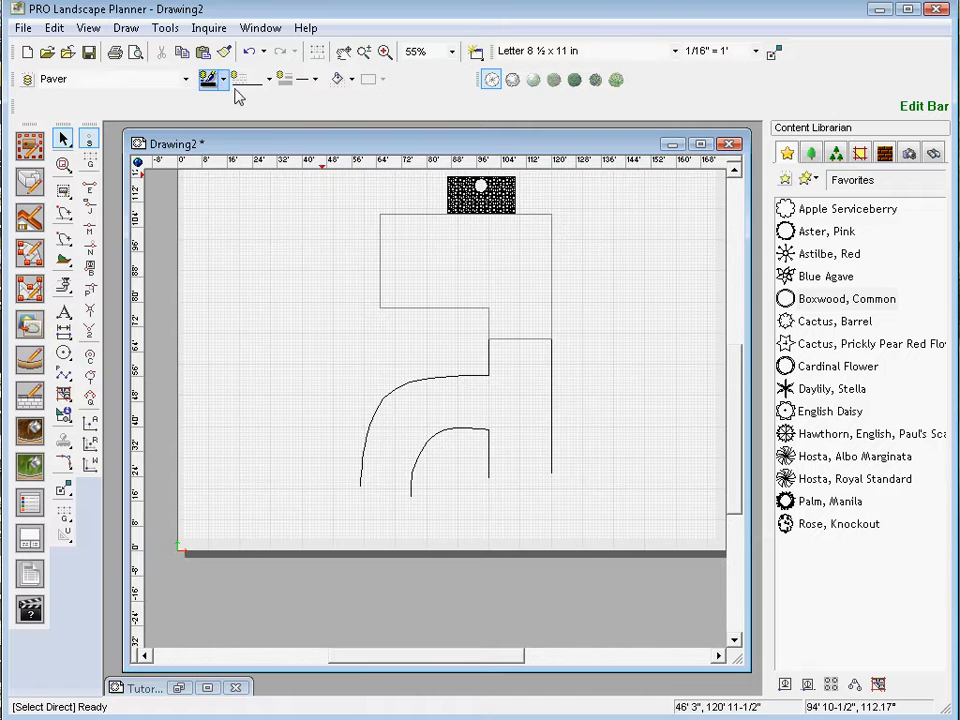
click(126, 28)
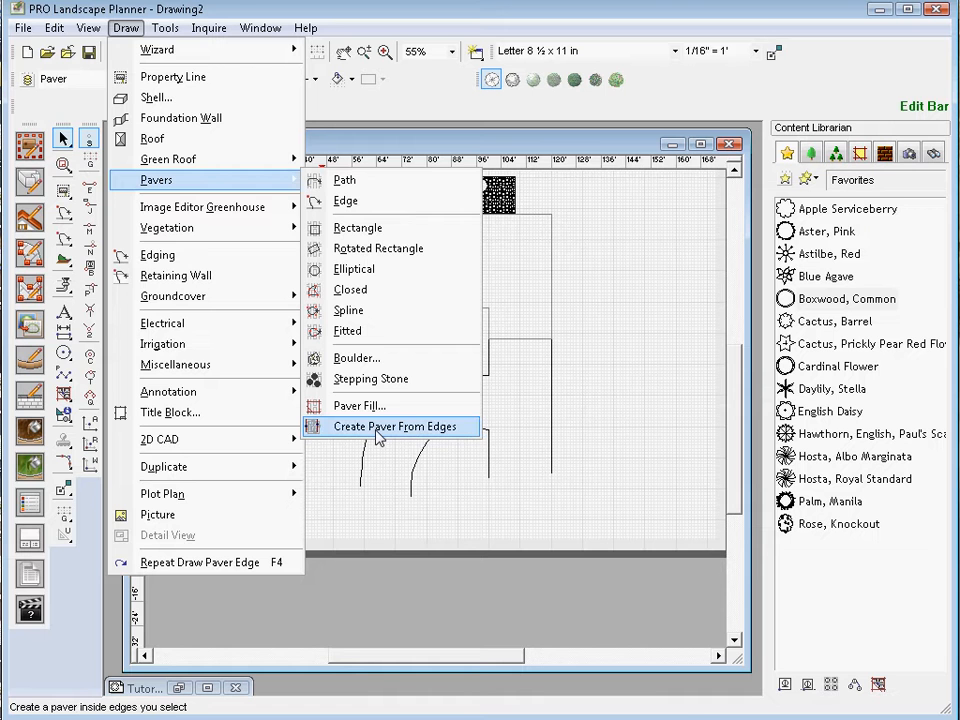
Run Create Paver From Edges and pick the straight, outer curved and remaining driveway edges.
click(392, 426)
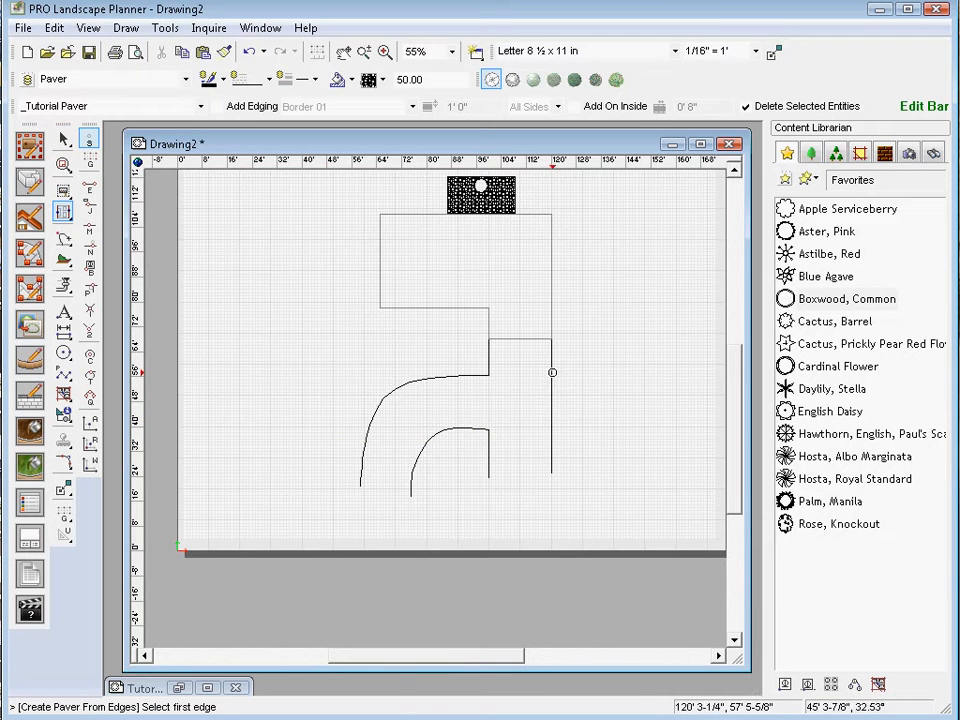
click(488, 360)
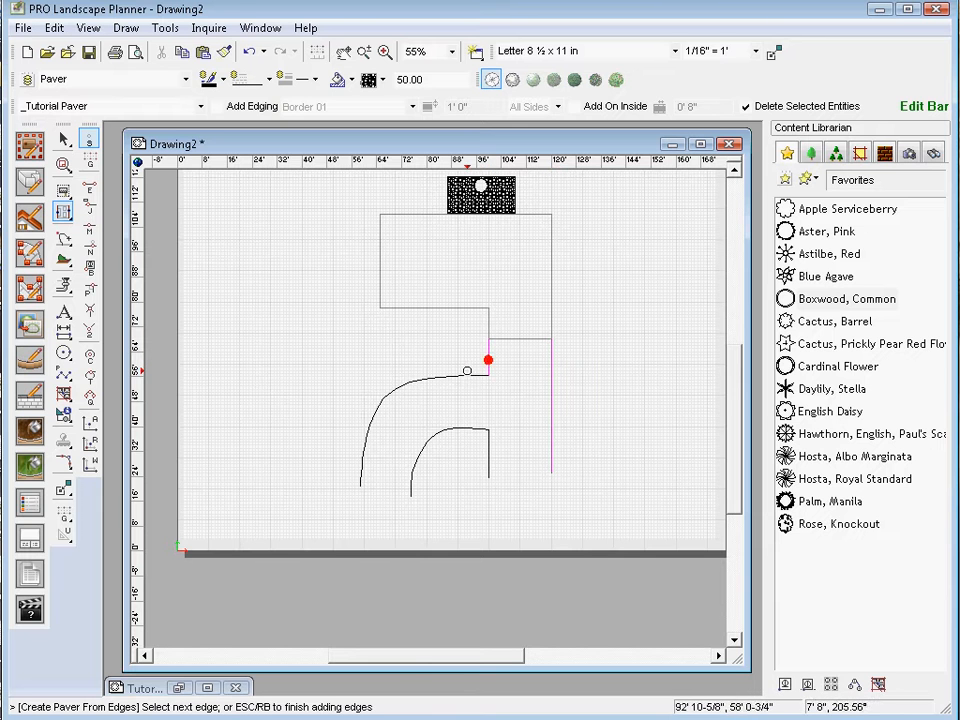
click(466, 372)
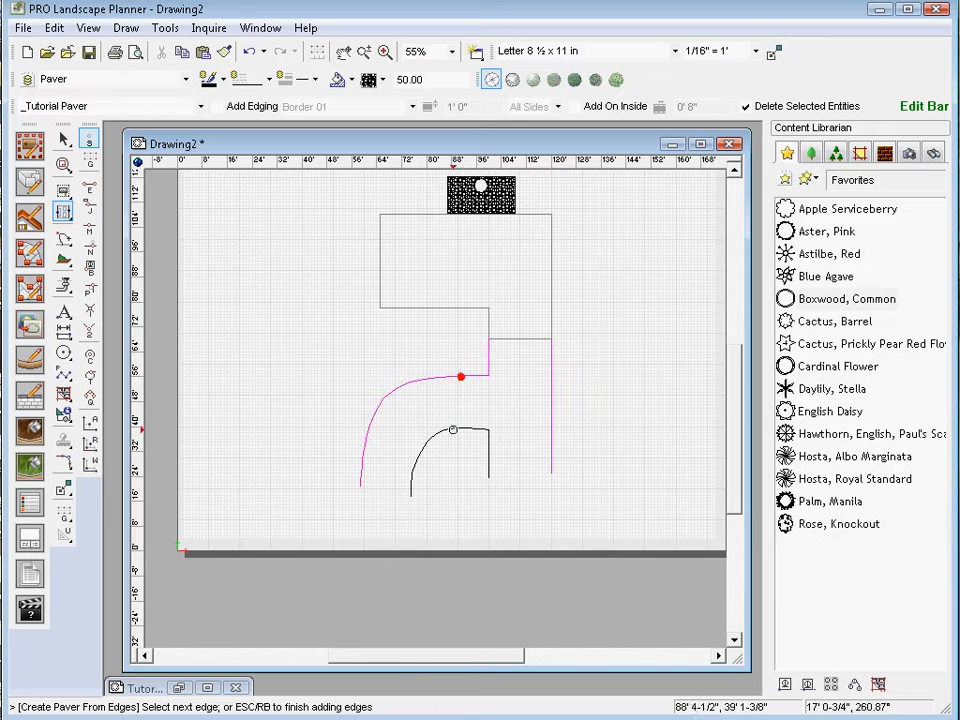
click(488, 452)
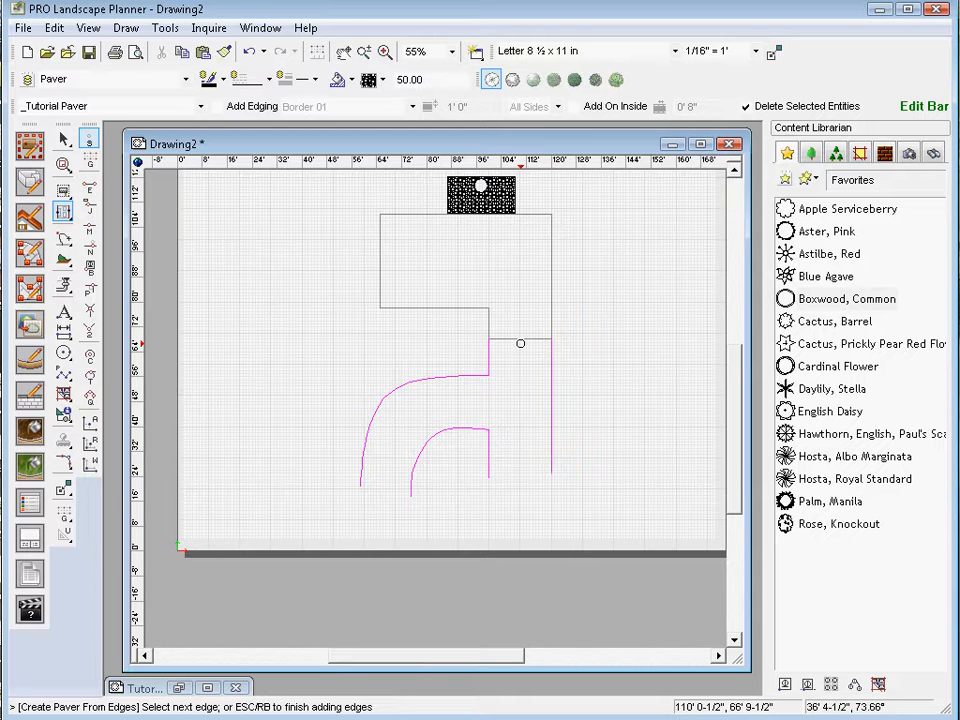
mouse_move(306, 296)
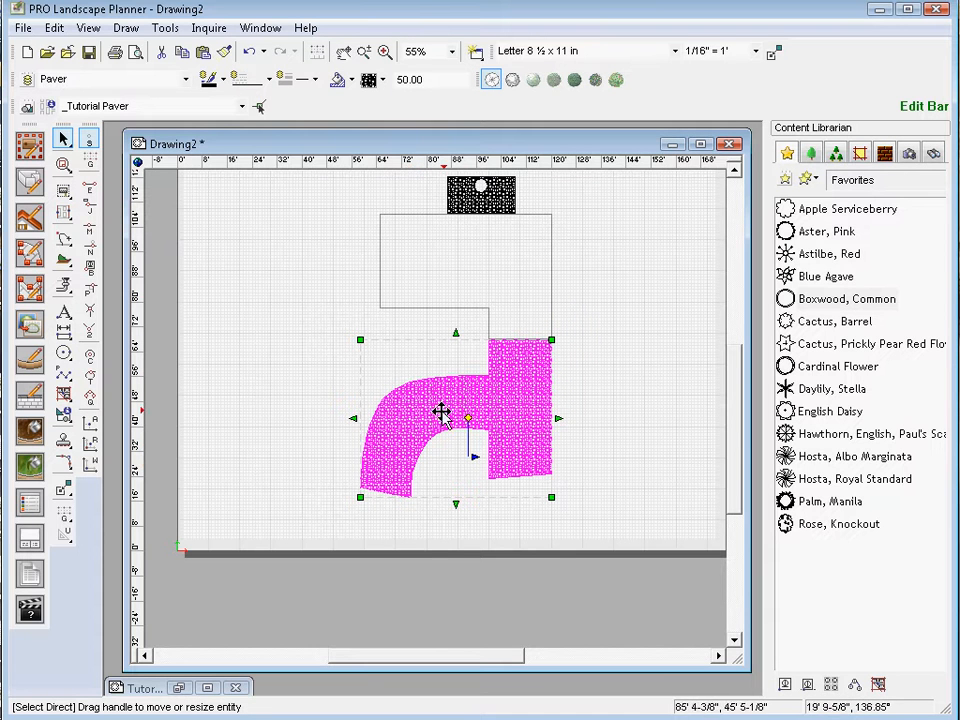
mouse_move(520, 408)
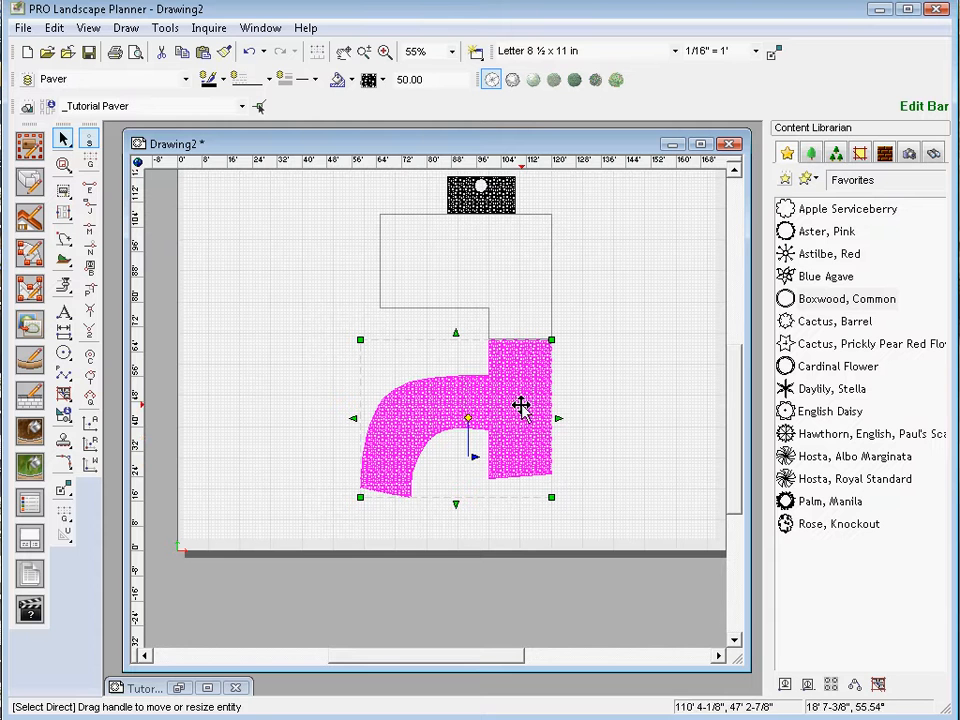
mouse_move(424, 400)
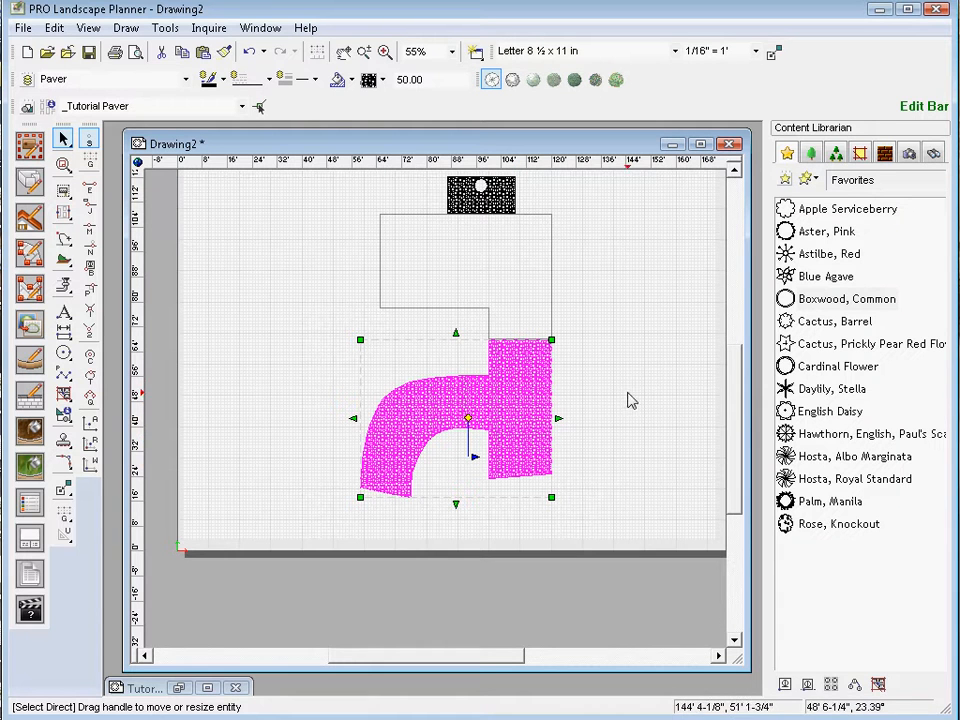
mouse_move(510, 396)
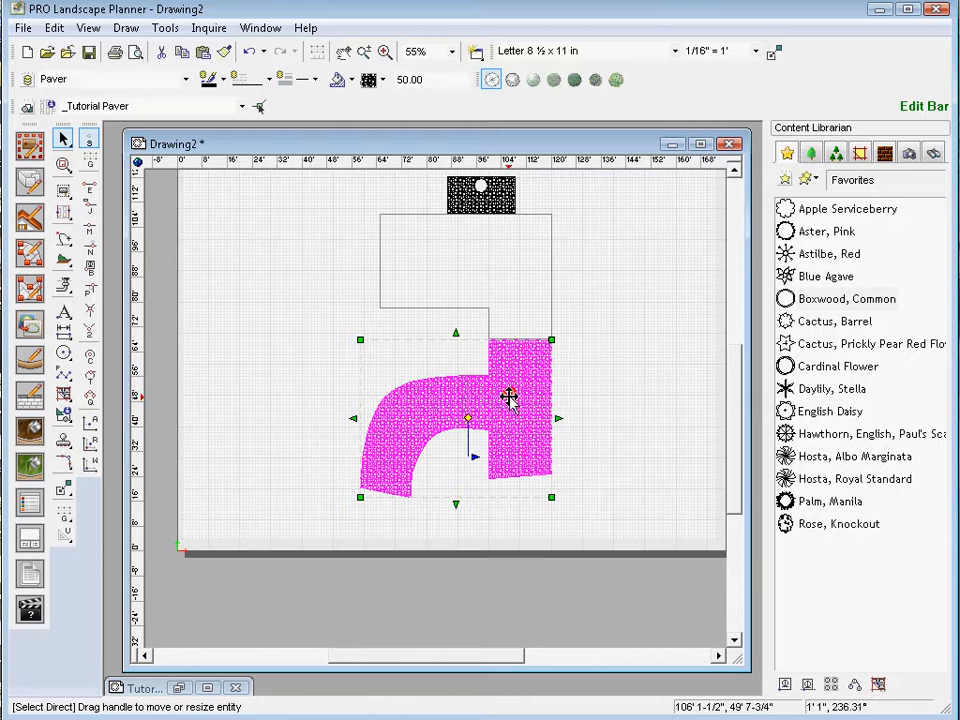
Slide the new driveway paver off its edges to check it, return it, and rerun Create Paver From Edges.
drag(508, 396, 612, 396)
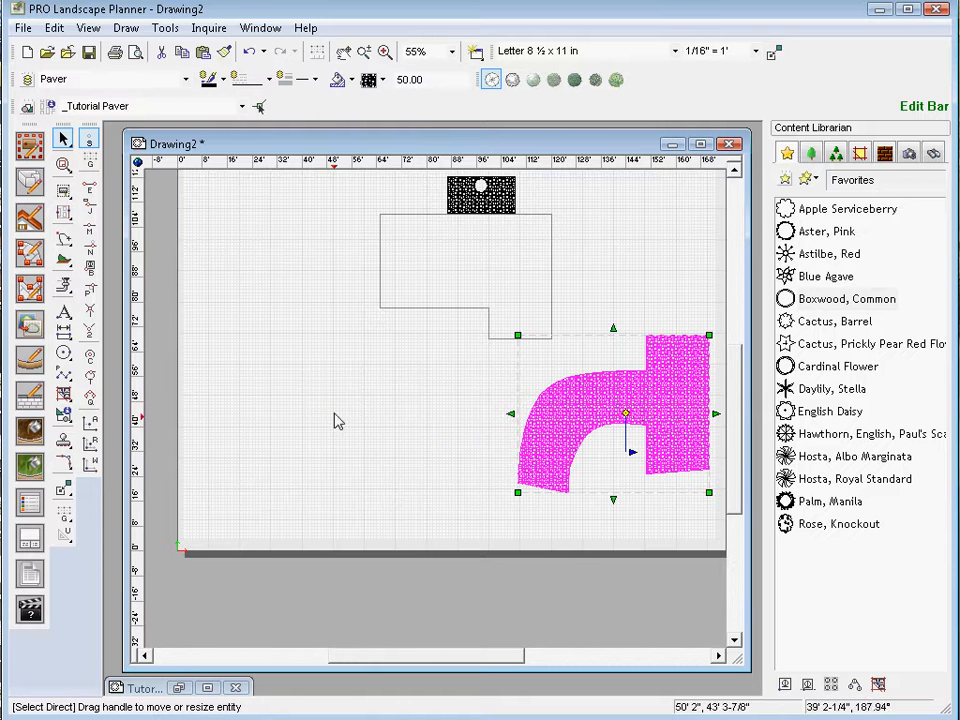
drag(624, 410, 576, 410)
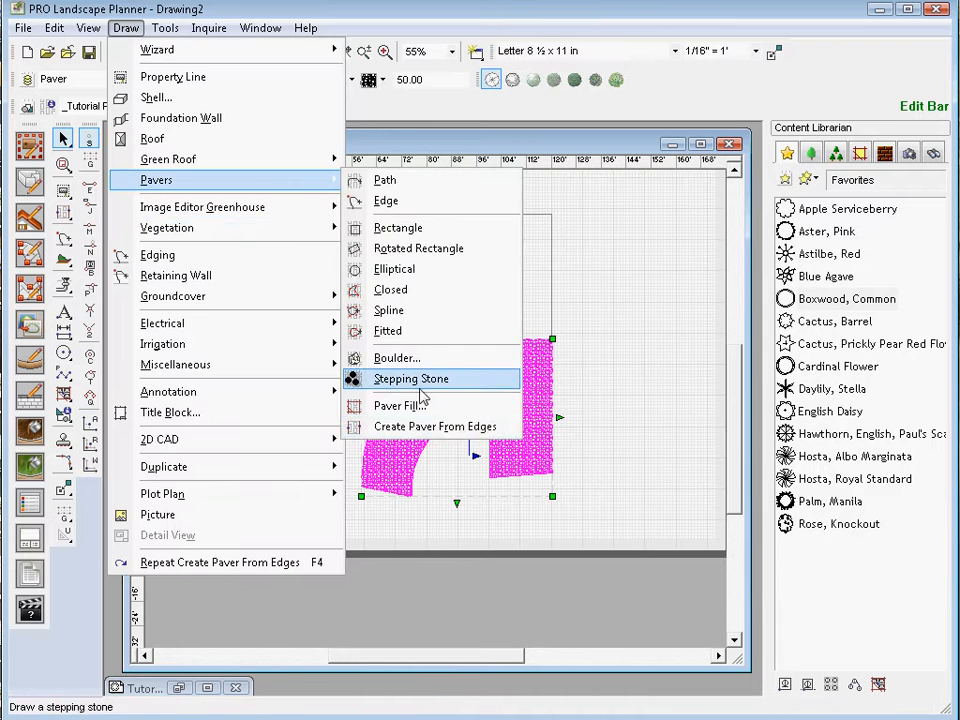
mouse_move(436, 426)
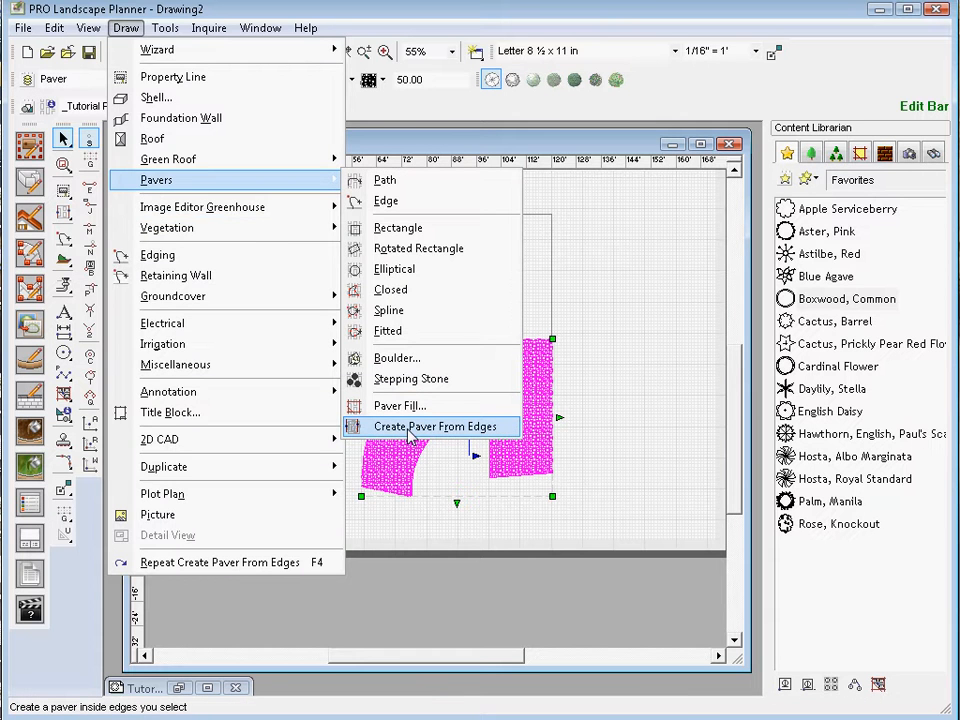
click(436, 426)
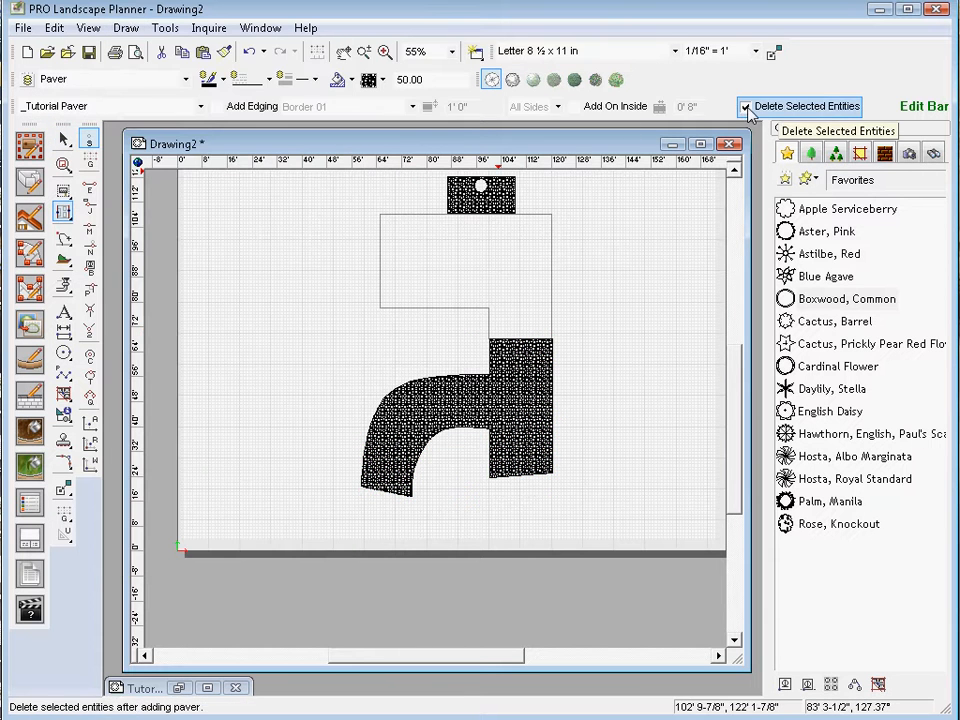